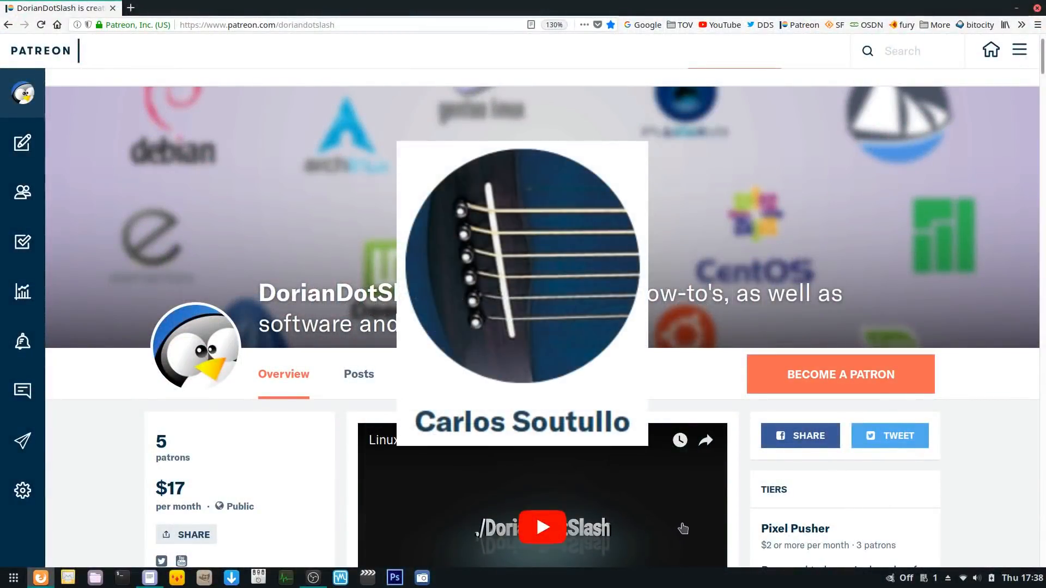
- Browse the bootloader folders inside boot/efi/EFI in Files, then close Files
scroll(down, 3)
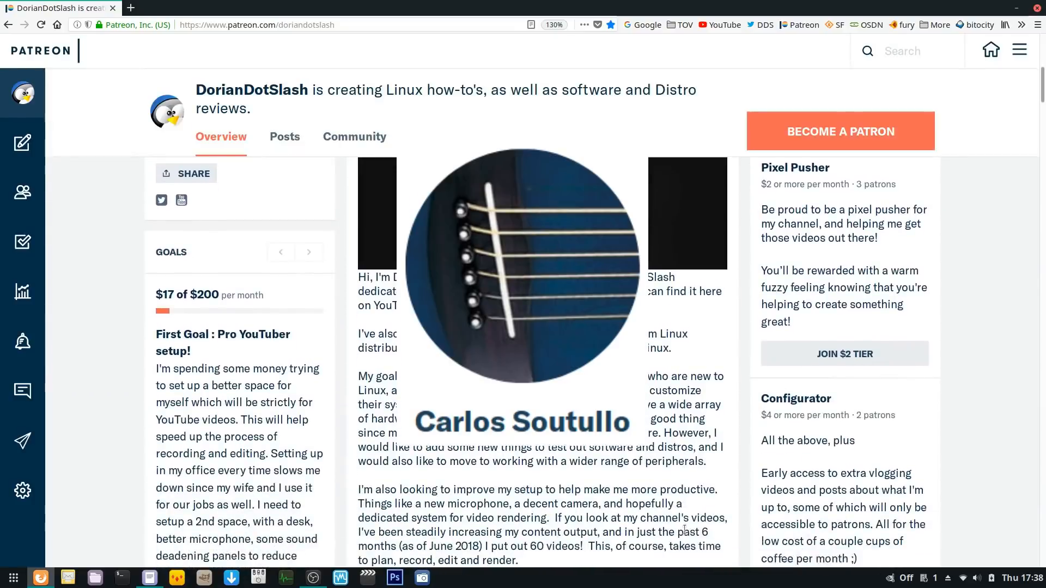
scroll(down, 3)
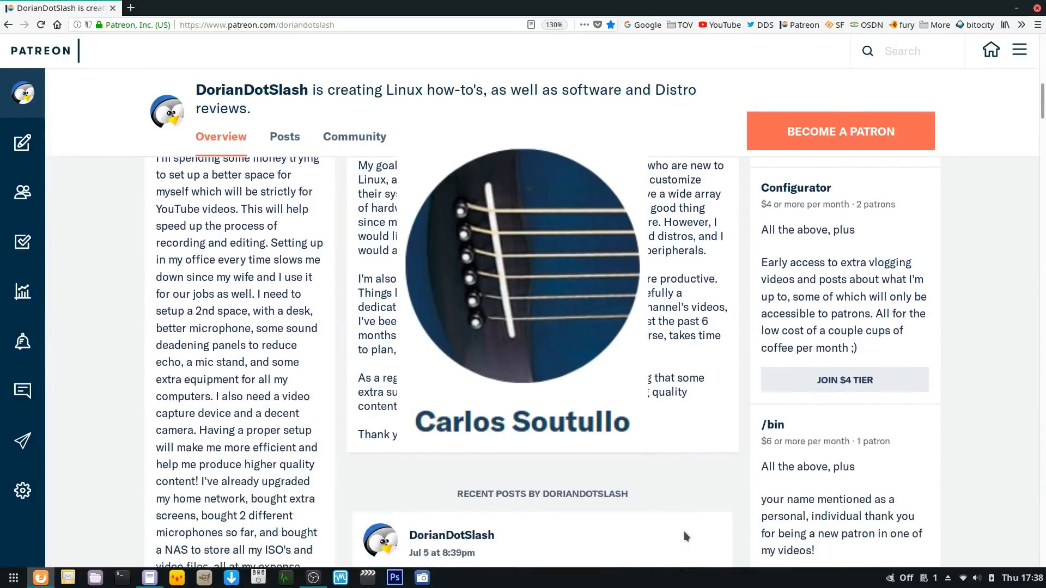
scroll(down, 3)
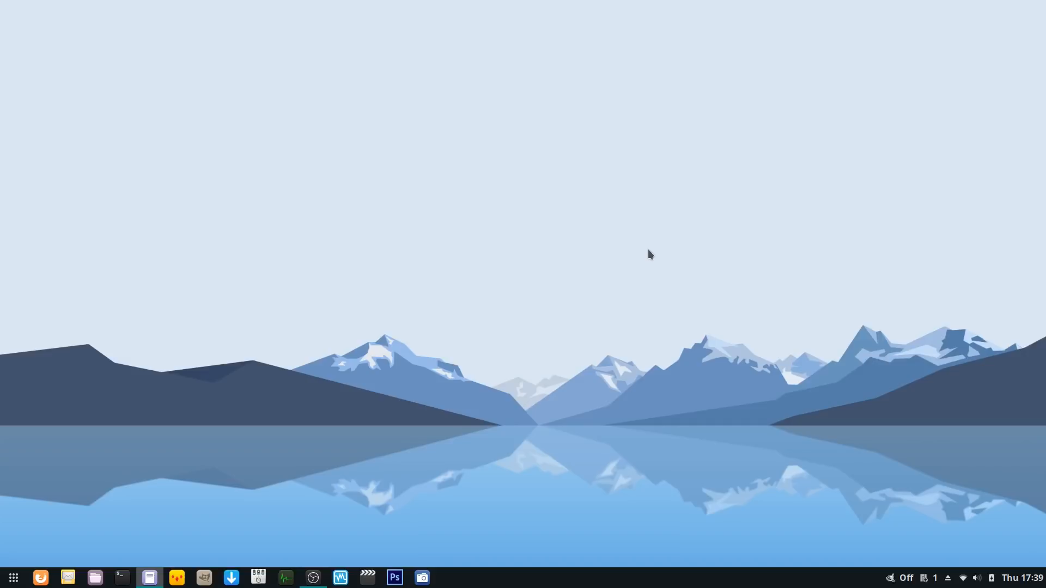
mouse_move(365, 398)
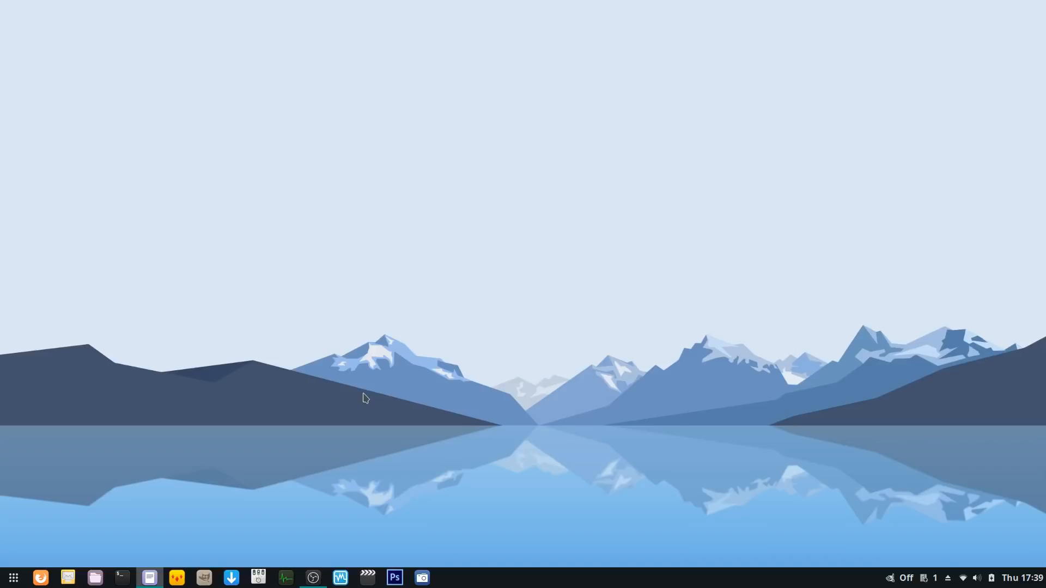
mouse_move(22, 525)
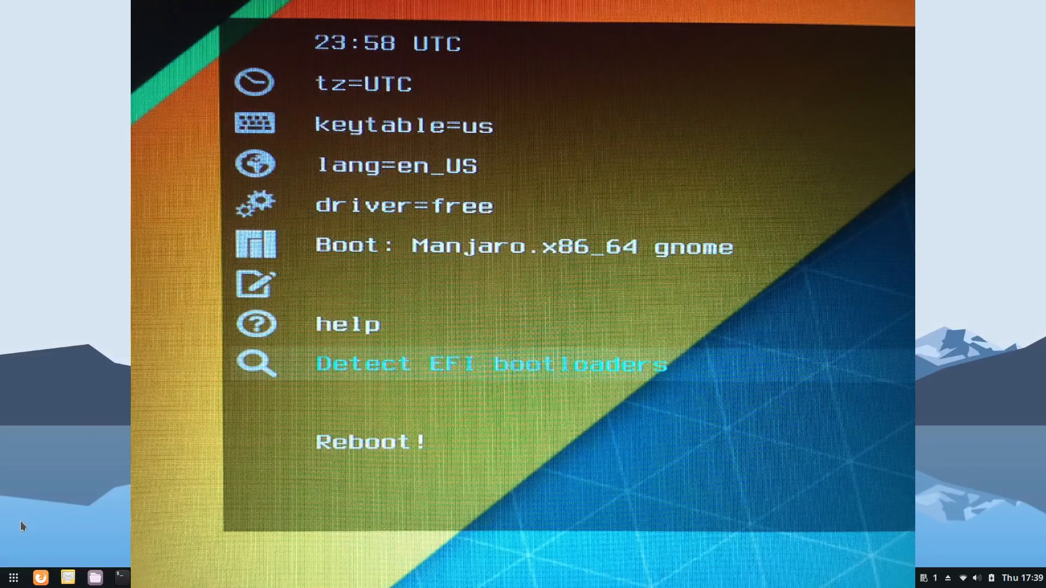
click(490, 364)
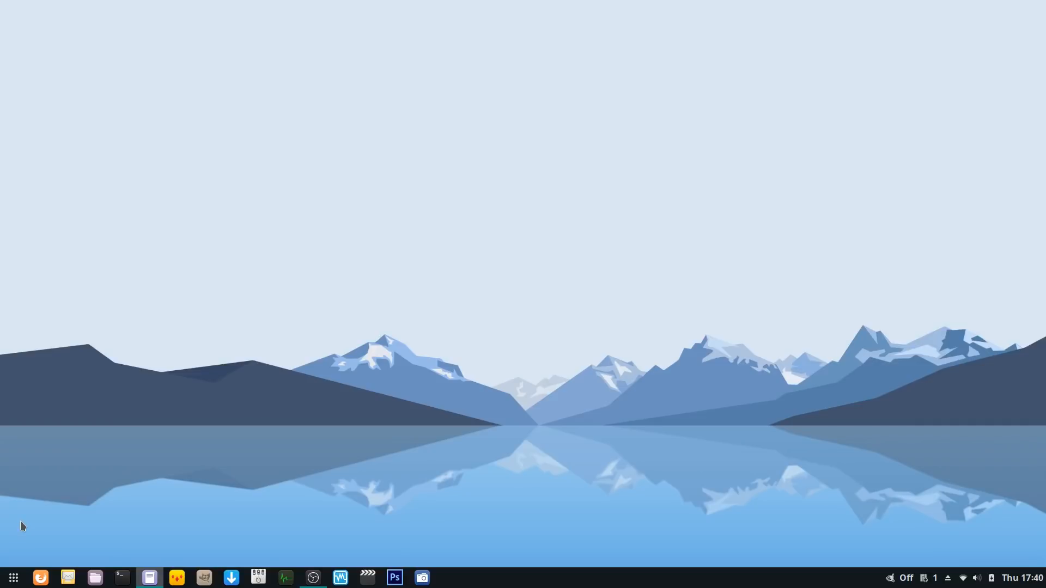
click(150, 582)
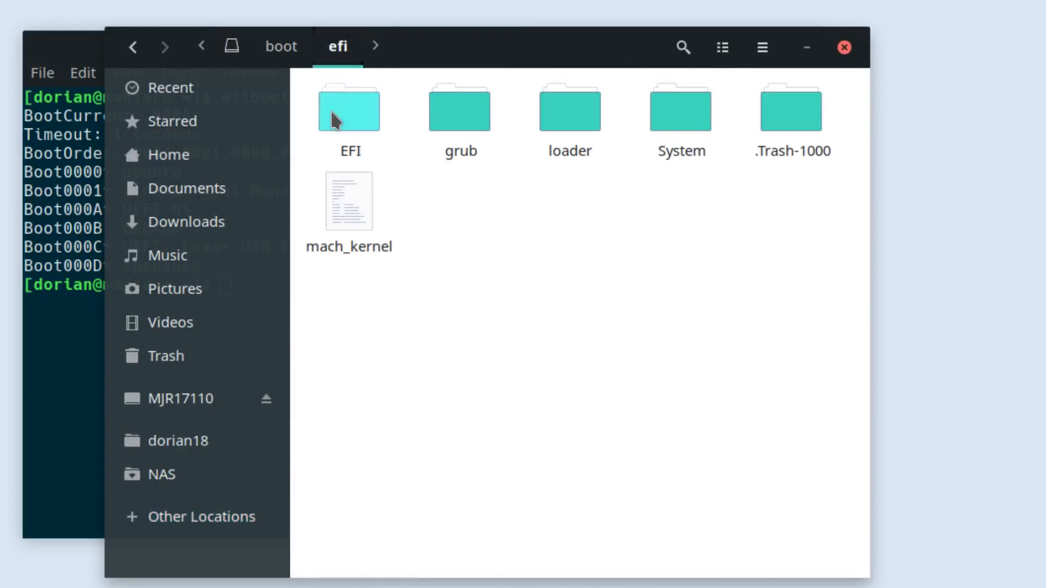
click(570, 110)
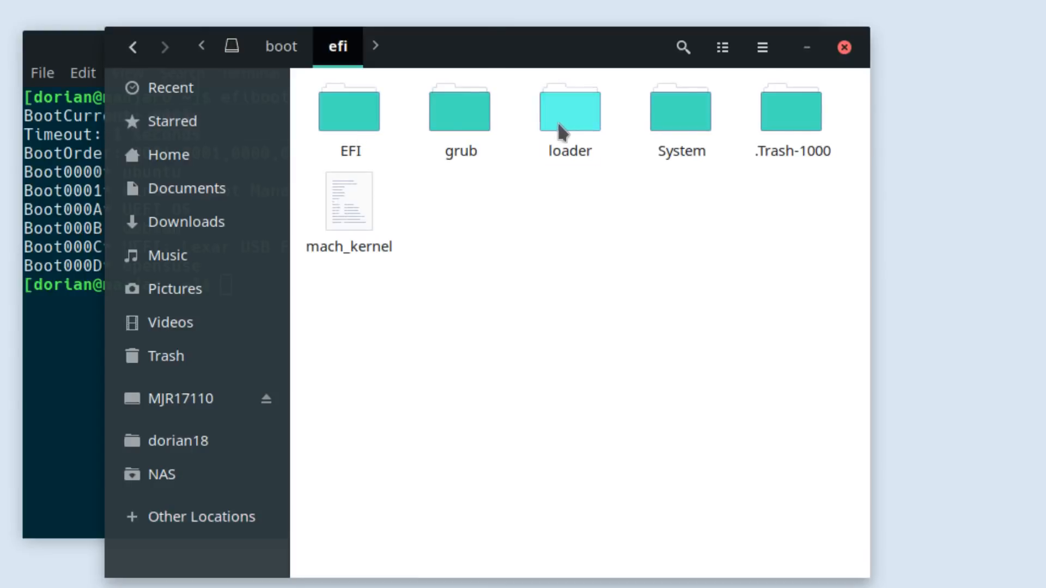
double_click(569, 108)
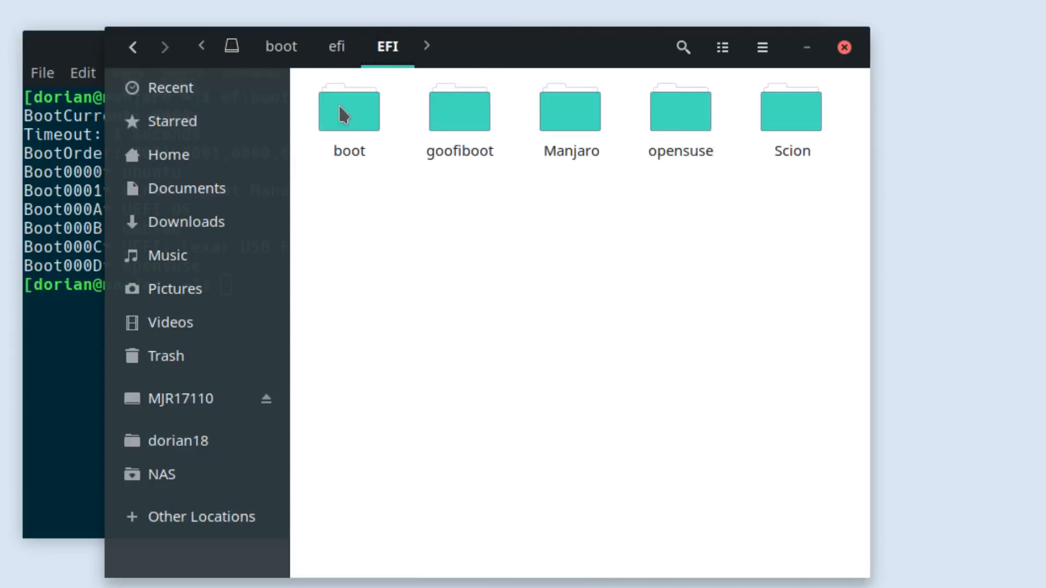
click(337, 47)
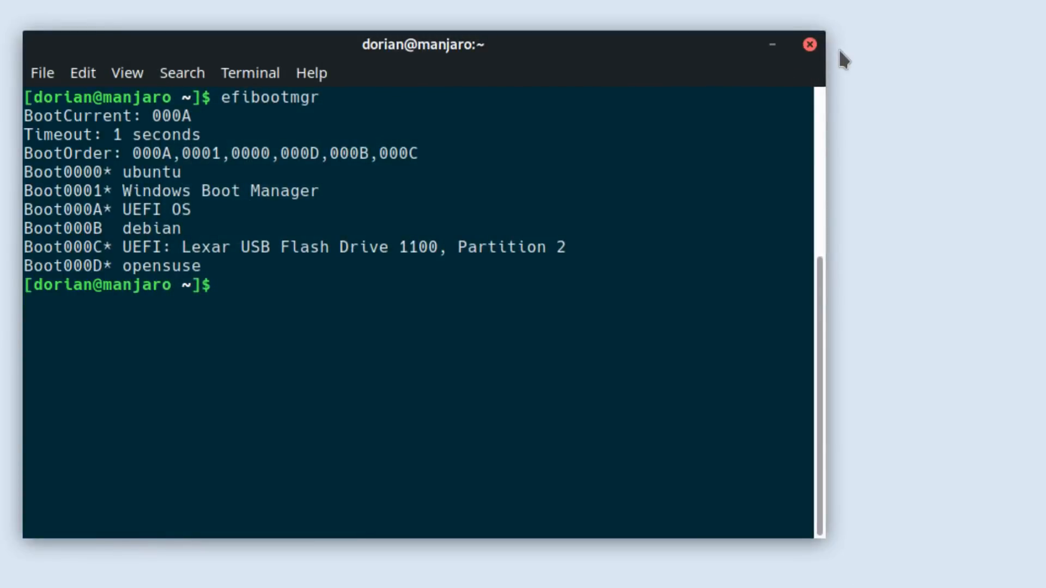
mouse_move(680, 102)
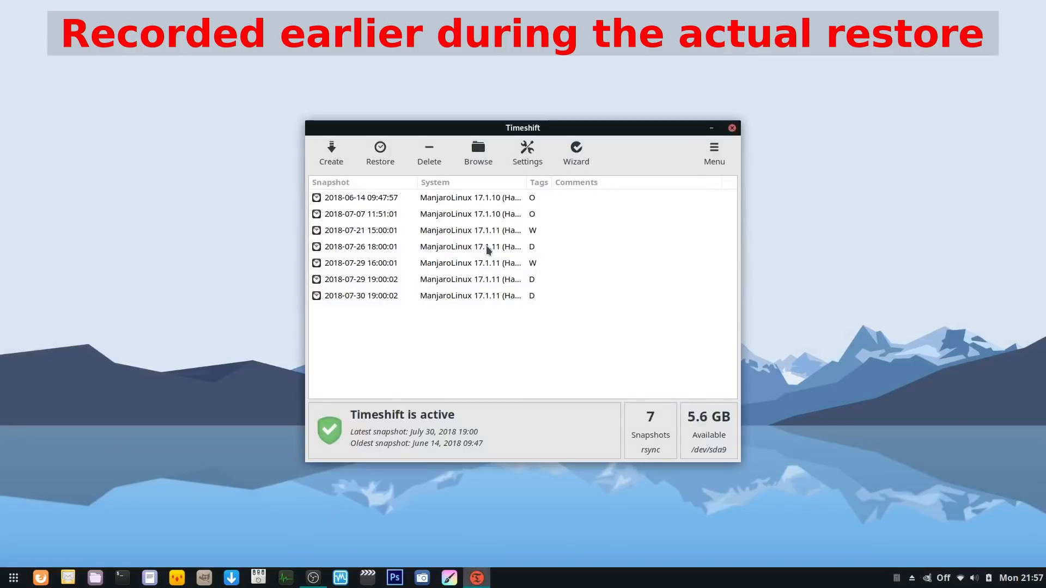
click(360, 198)
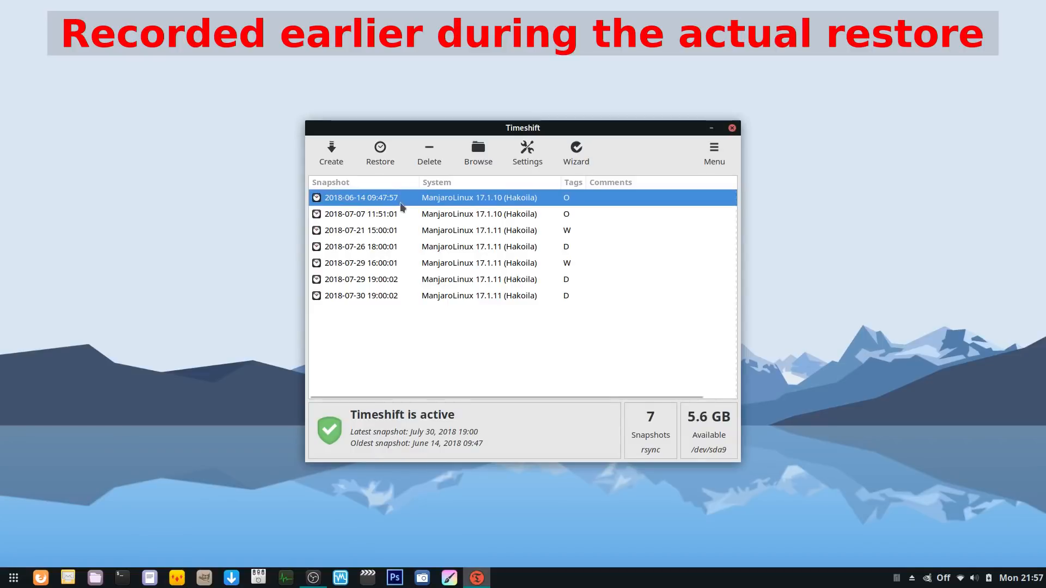
mouse_move(360, 296)
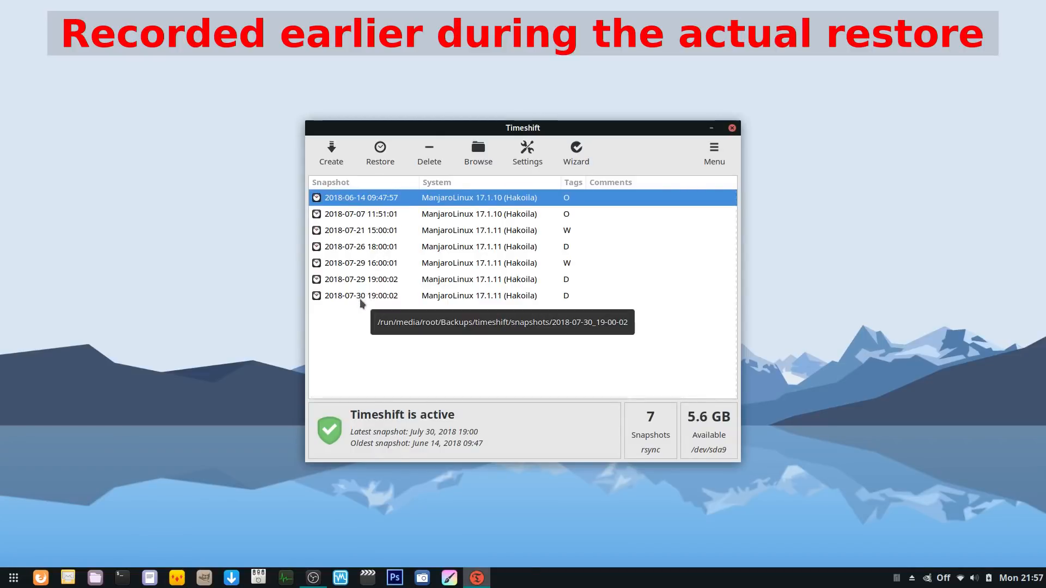
click(361, 230)
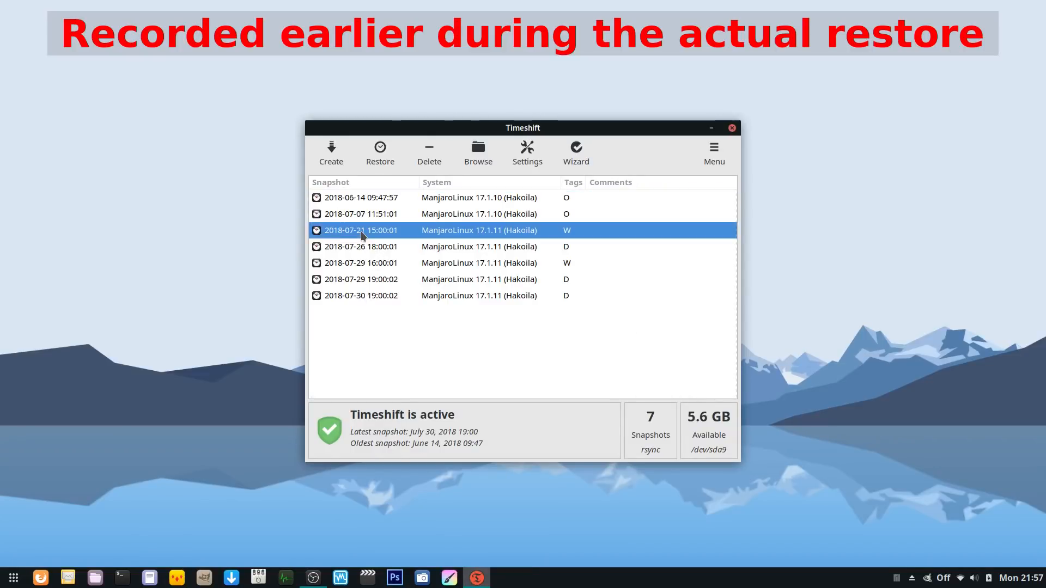
click(1013, 577)
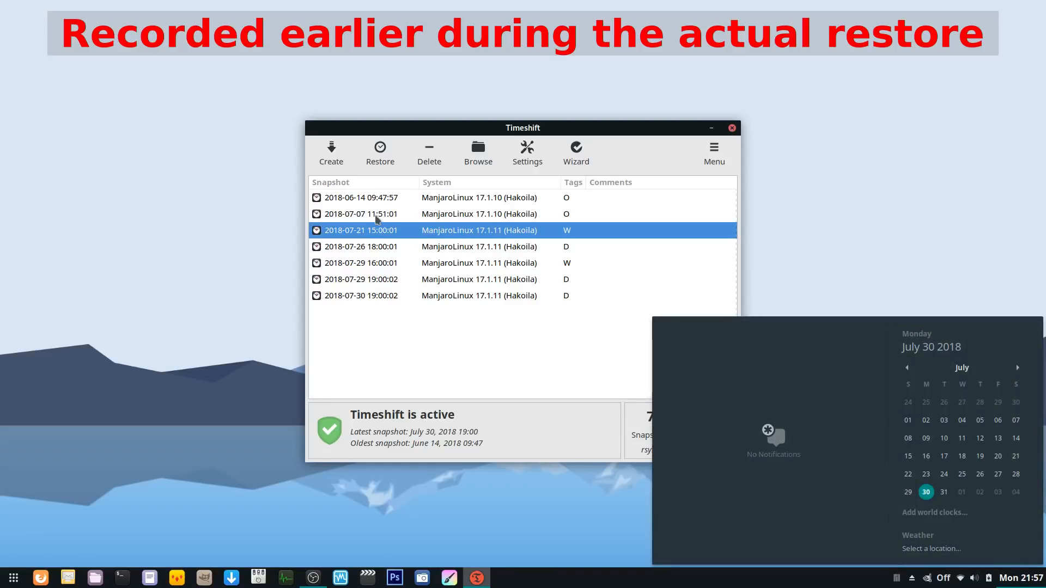
click(360, 213)
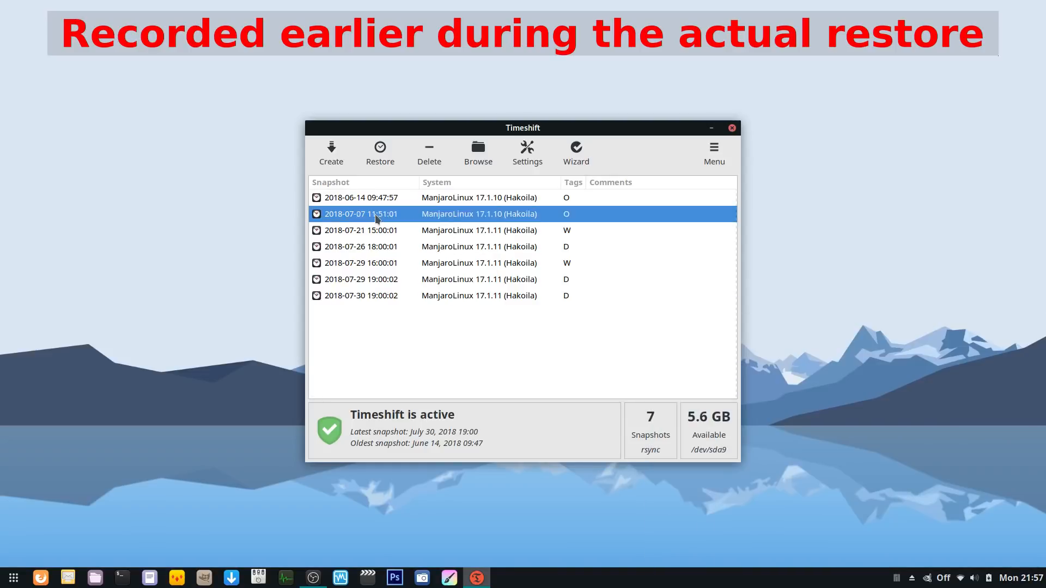
click(379, 152)
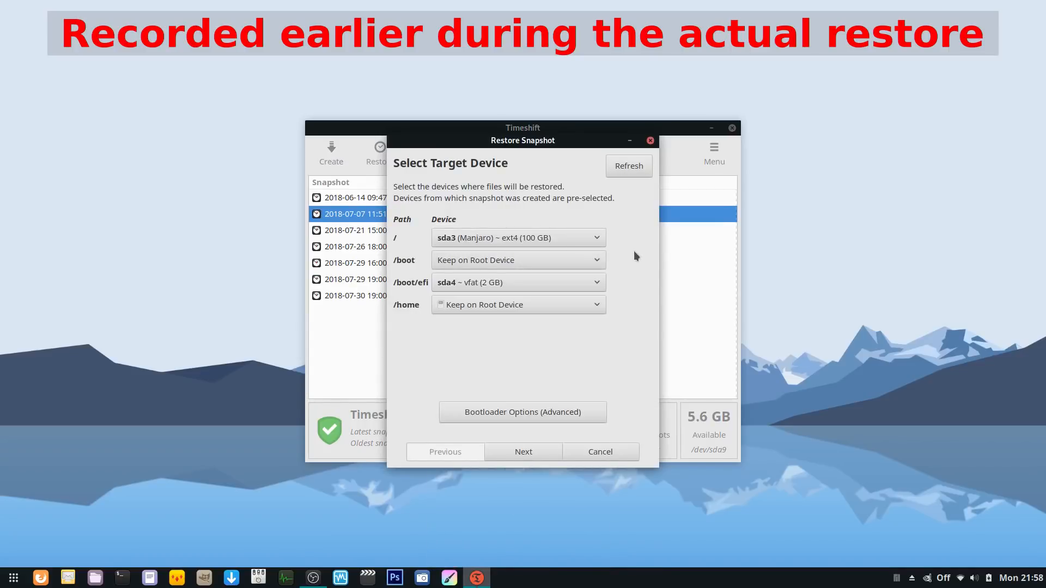
- Keep GRUB2 reinstalling on sda in the advanced bootloader options, closing and reopening them
click(522, 412)
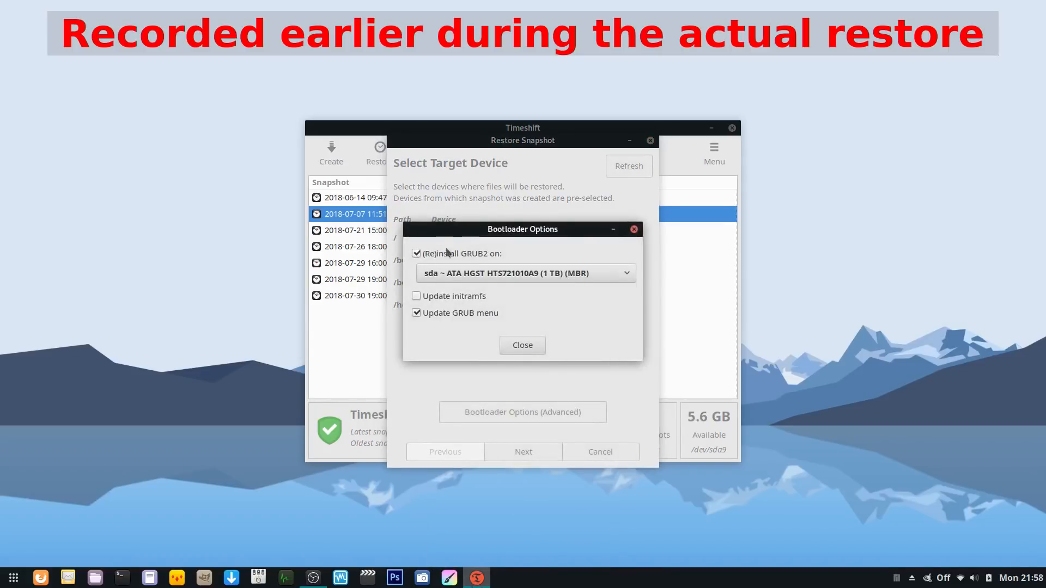
click(523, 273)
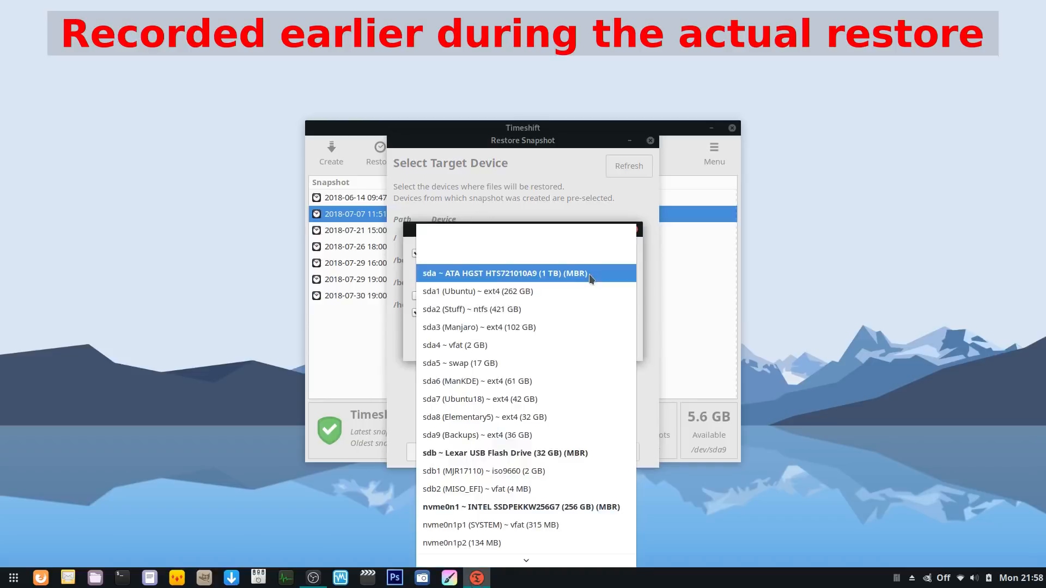
click(505, 273)
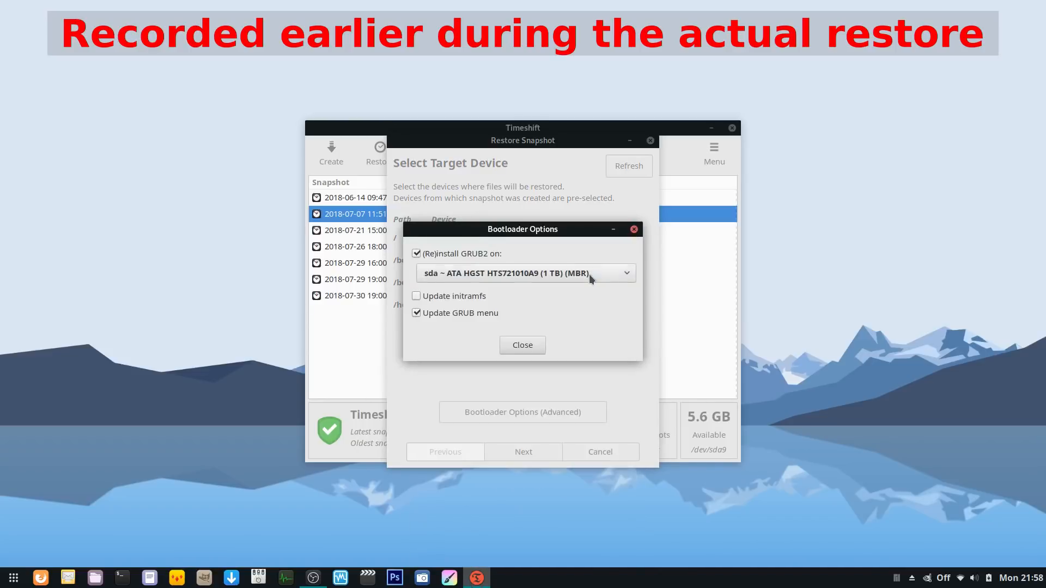
mouse_move(457, 296)
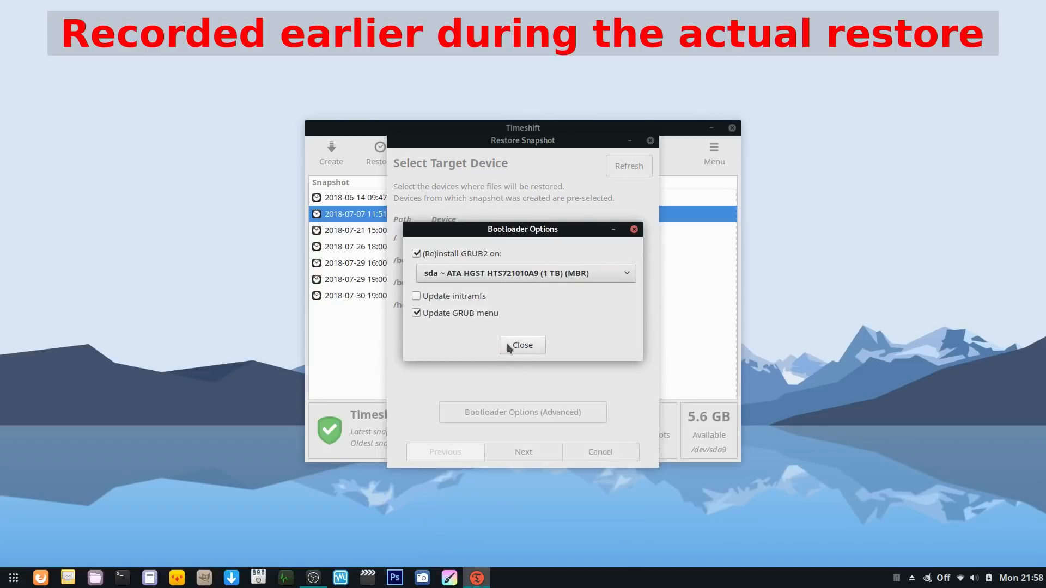
click(522, 345)
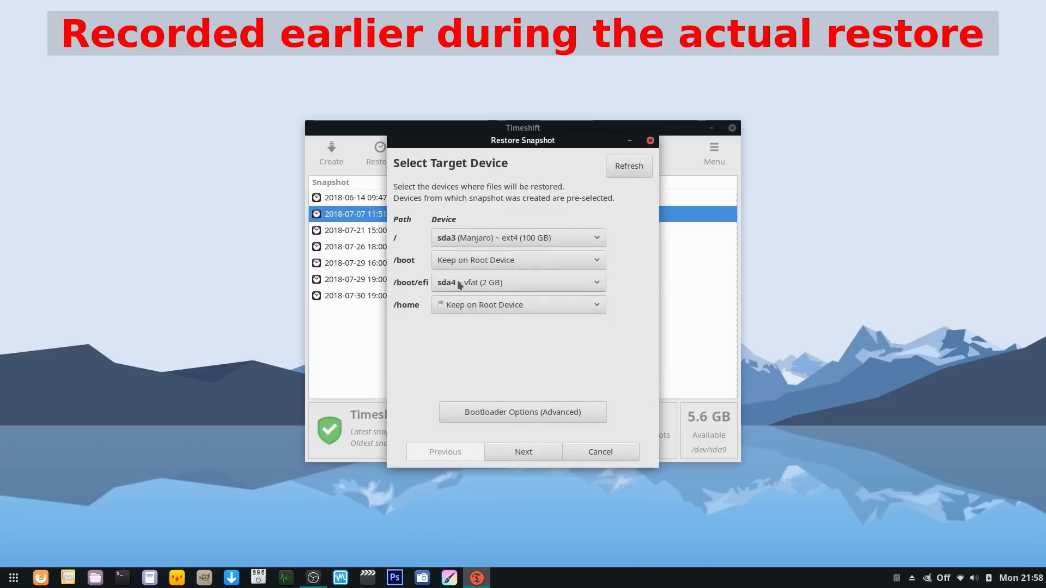
click(519, 261)
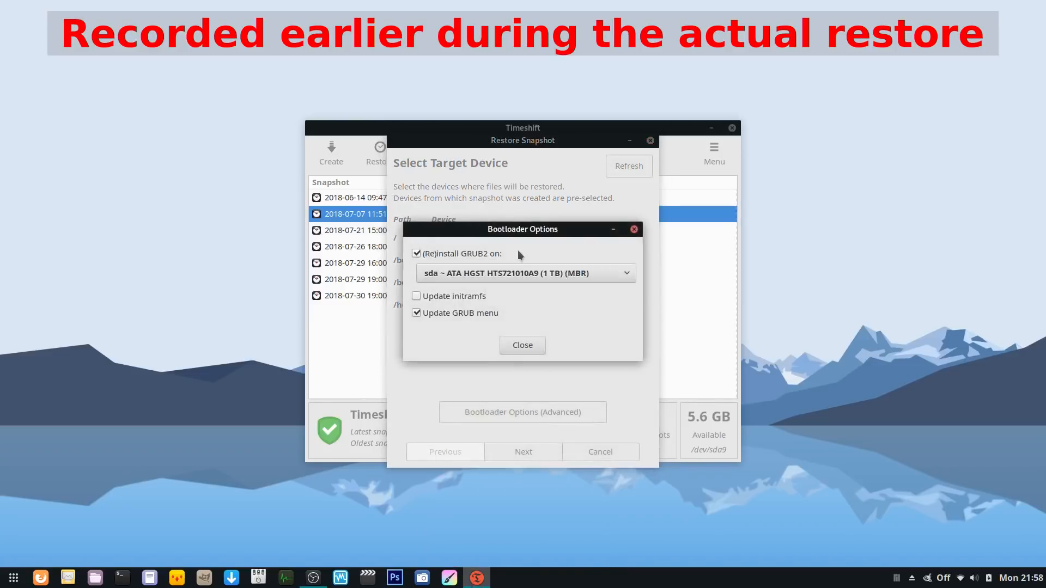
click(524, 273)
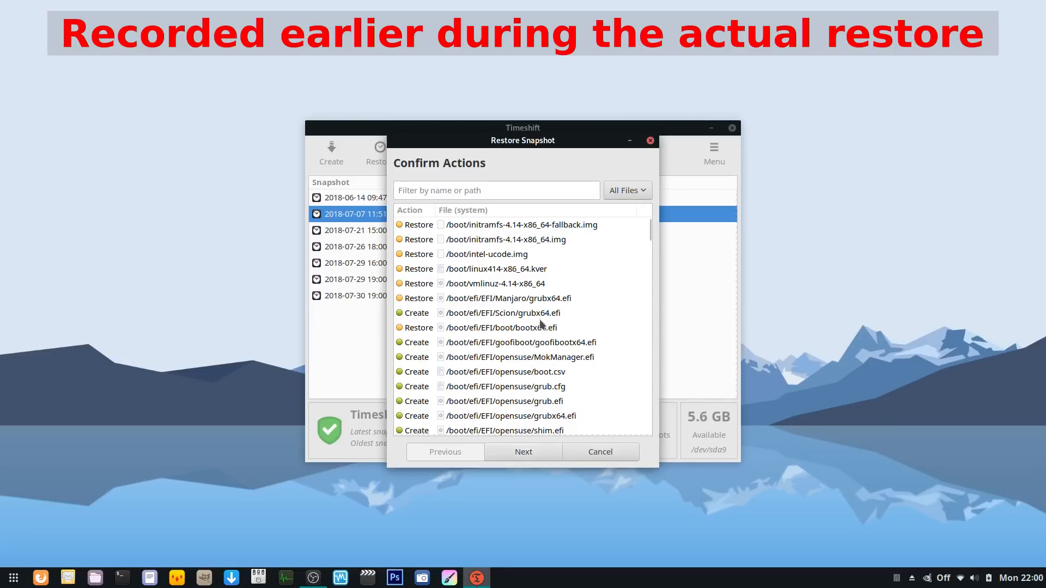
- Move past the Warning and Disclaimer pages so the restore begins
click(523, 452)
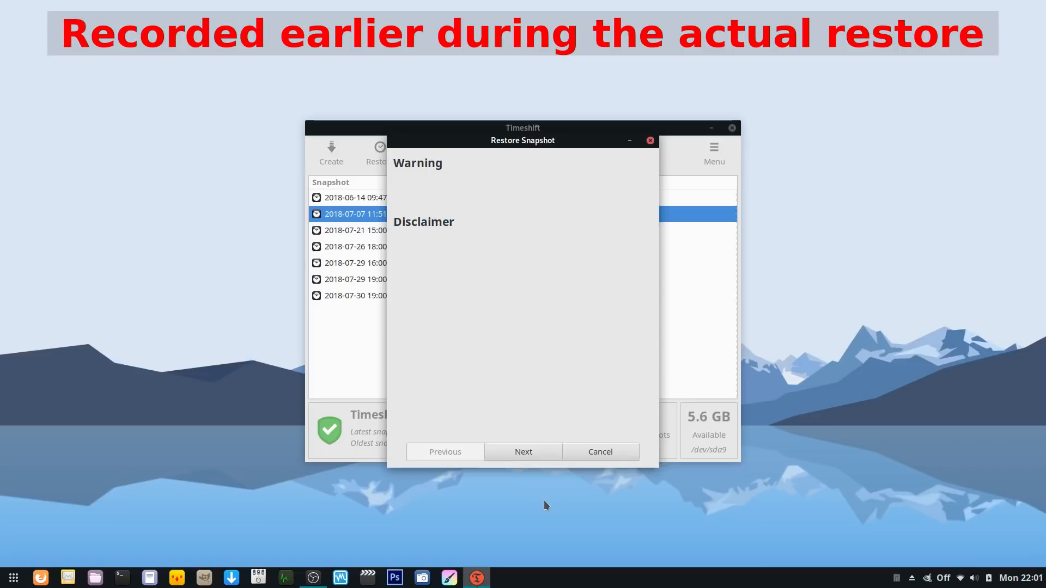
mouse_move(467, 207)
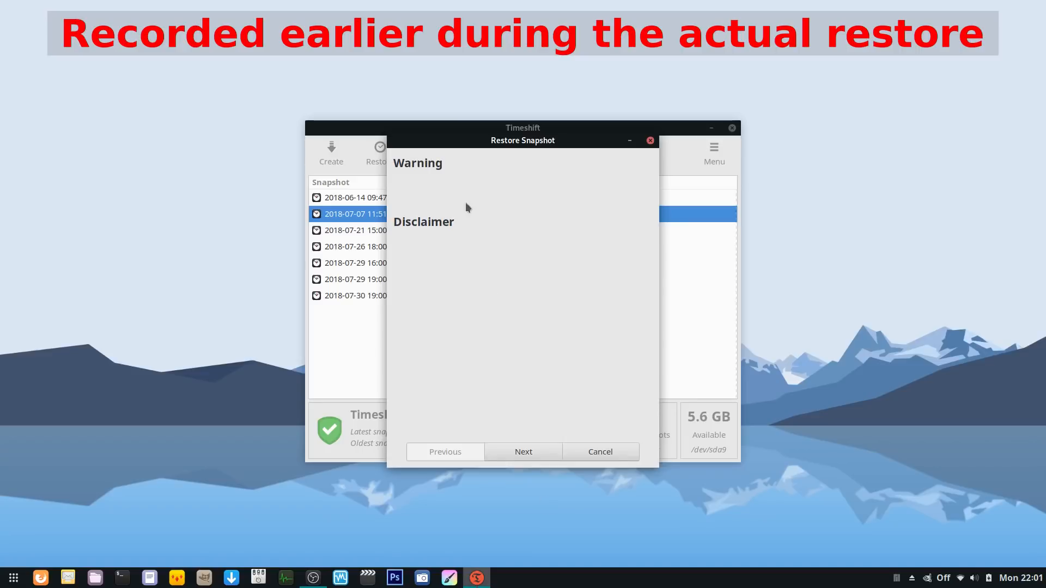
click(523, 451)
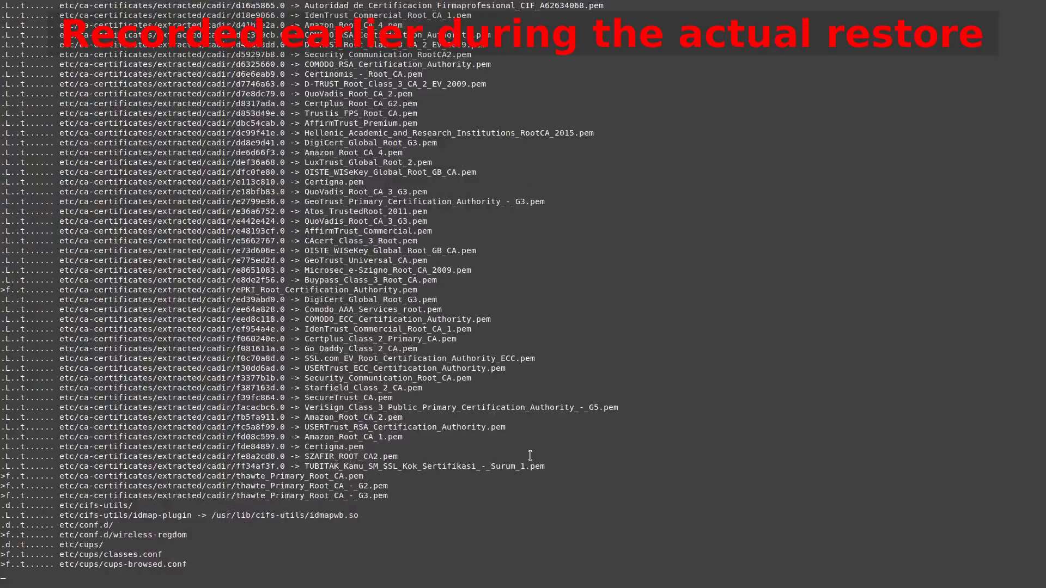
- Follow the rsync restore log until GRUB2 is reinstalled and the menu updated
scroll(down, 3)
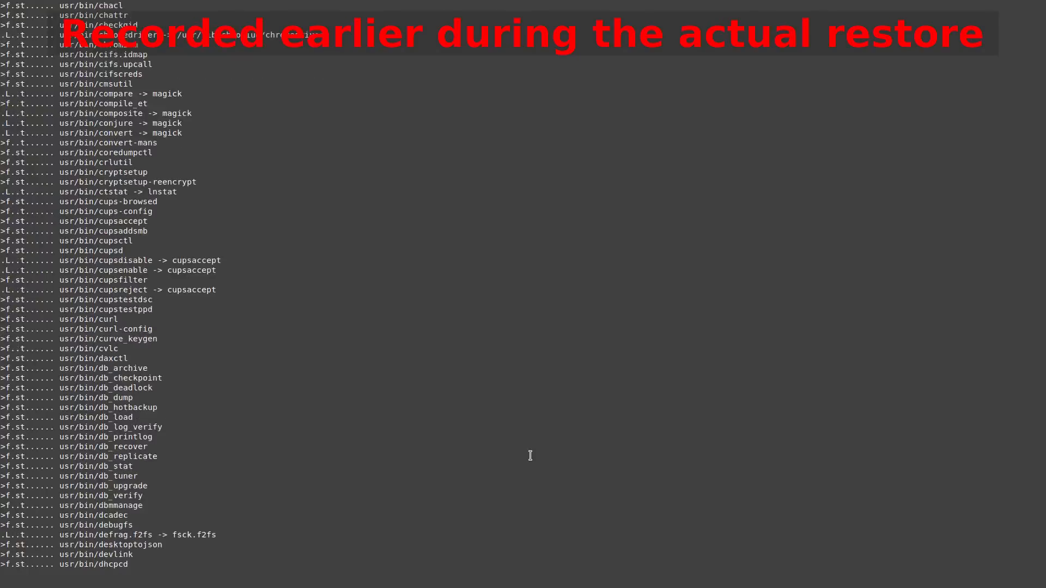
scroll(down, 3)
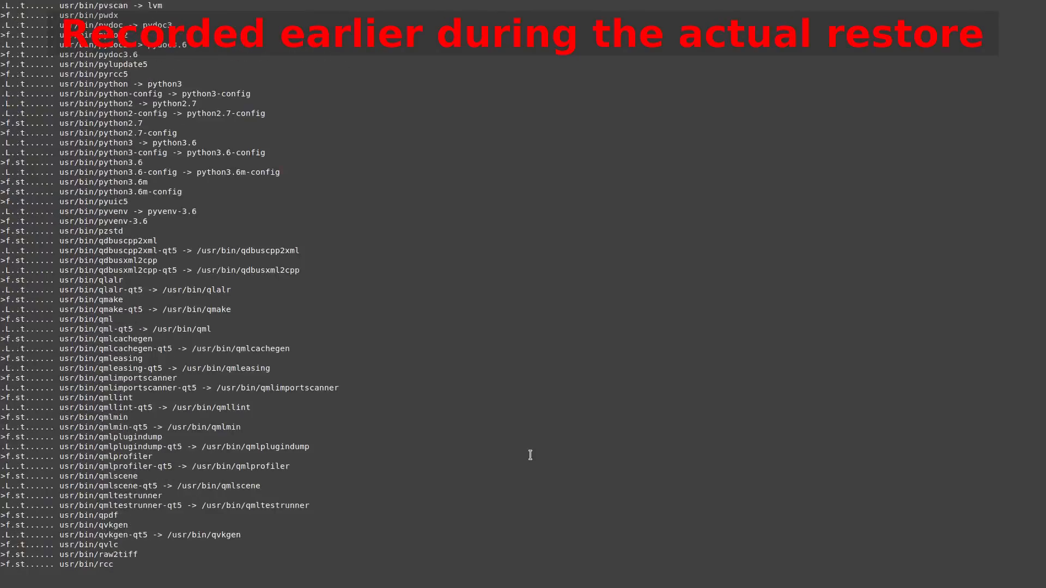
scroll(down, 3)
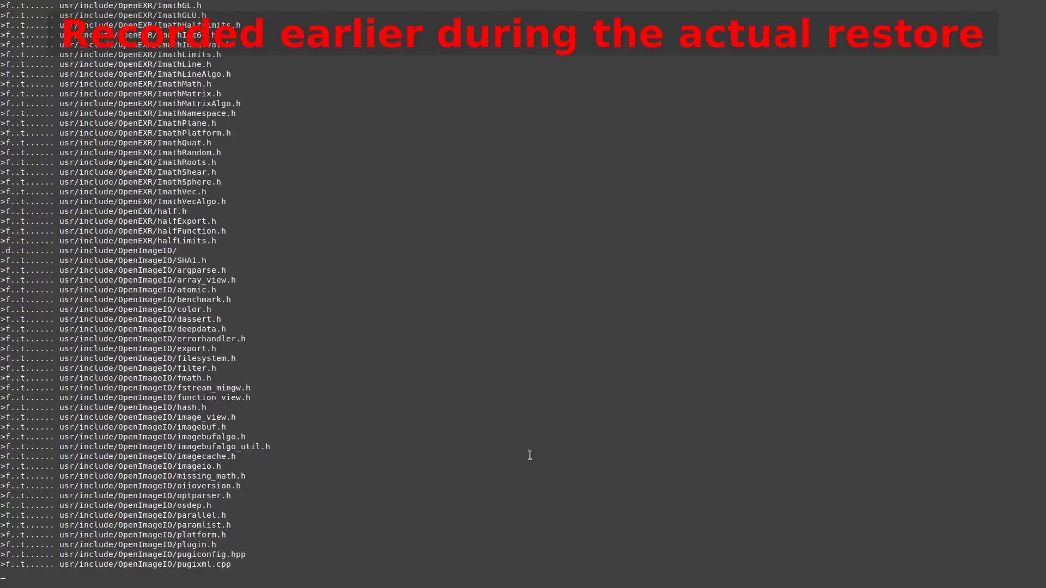
scroll(down, 3)
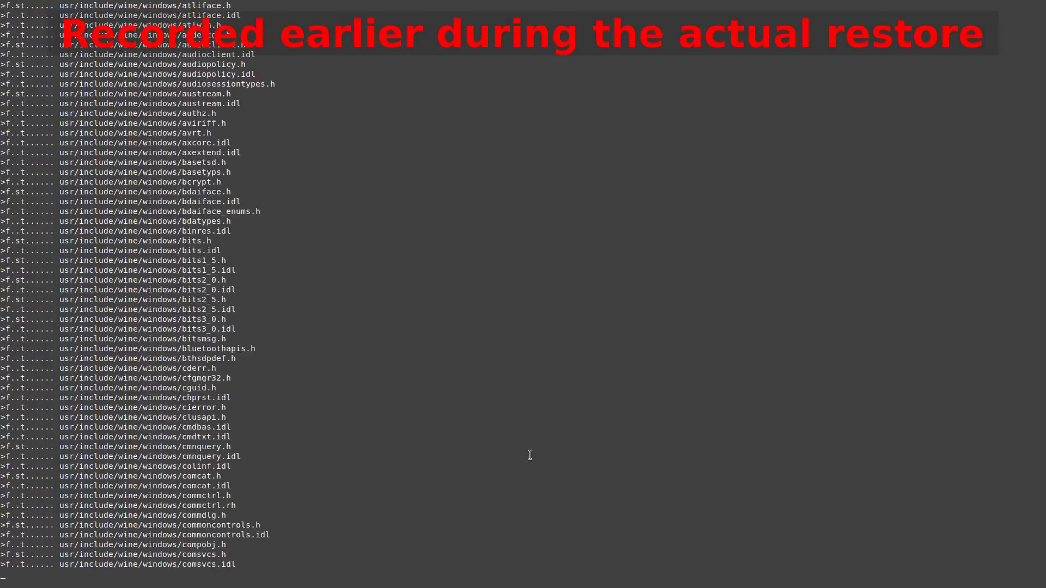
scroll(down, 3)
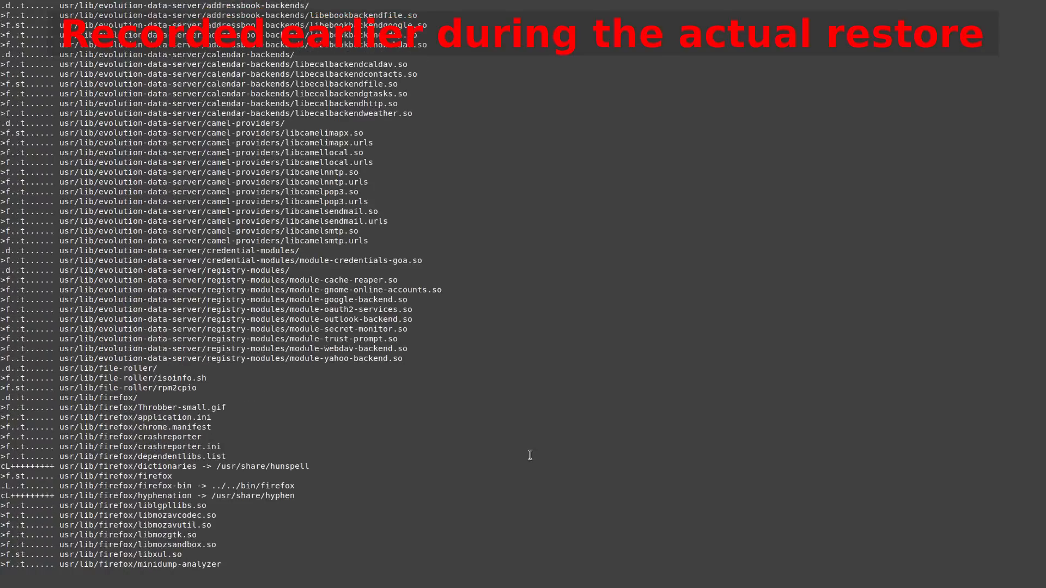
scroll(down, 3)
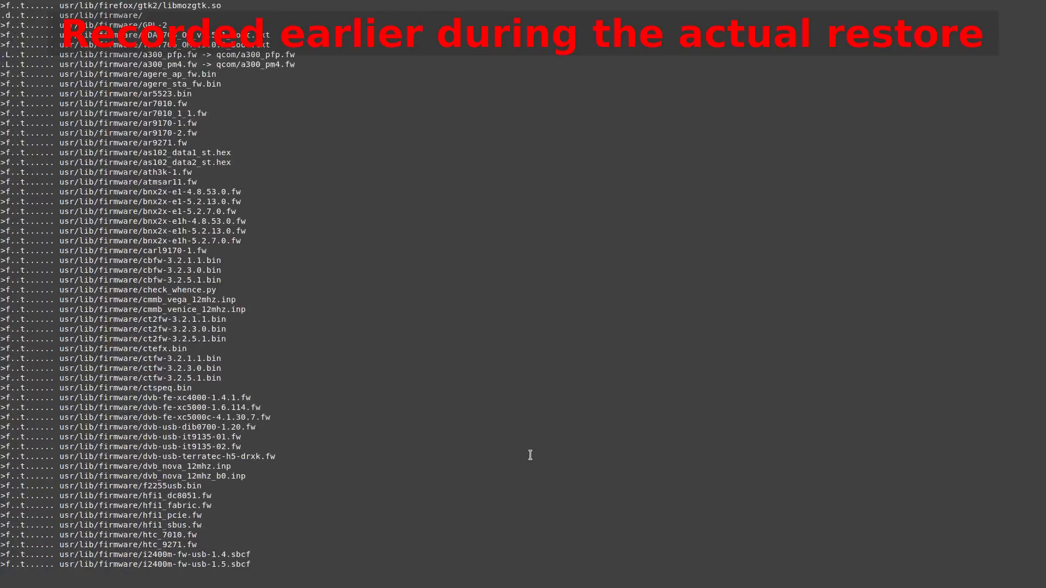
scroll(down, 3)
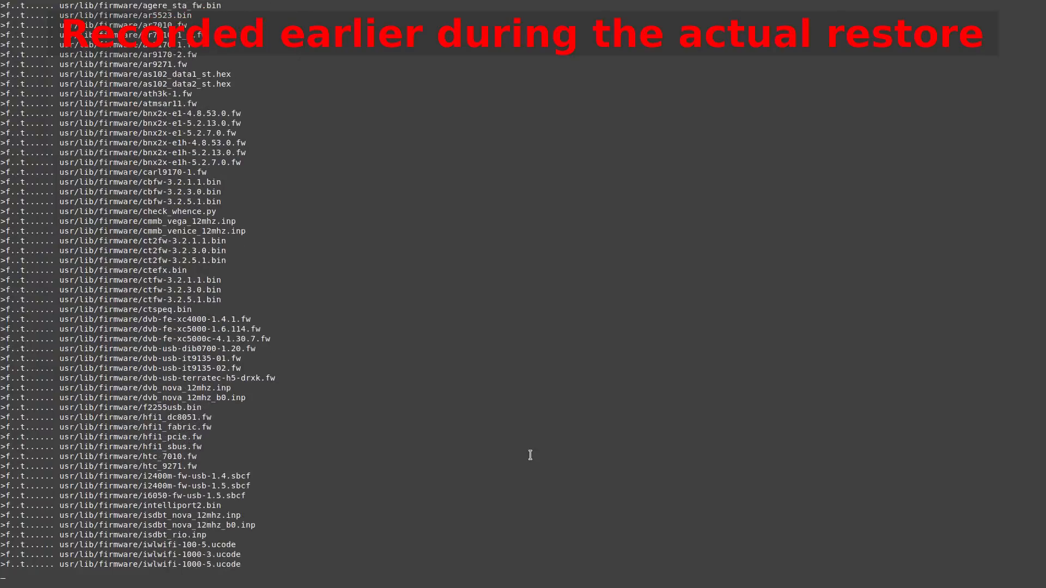
scroll(down, 3)
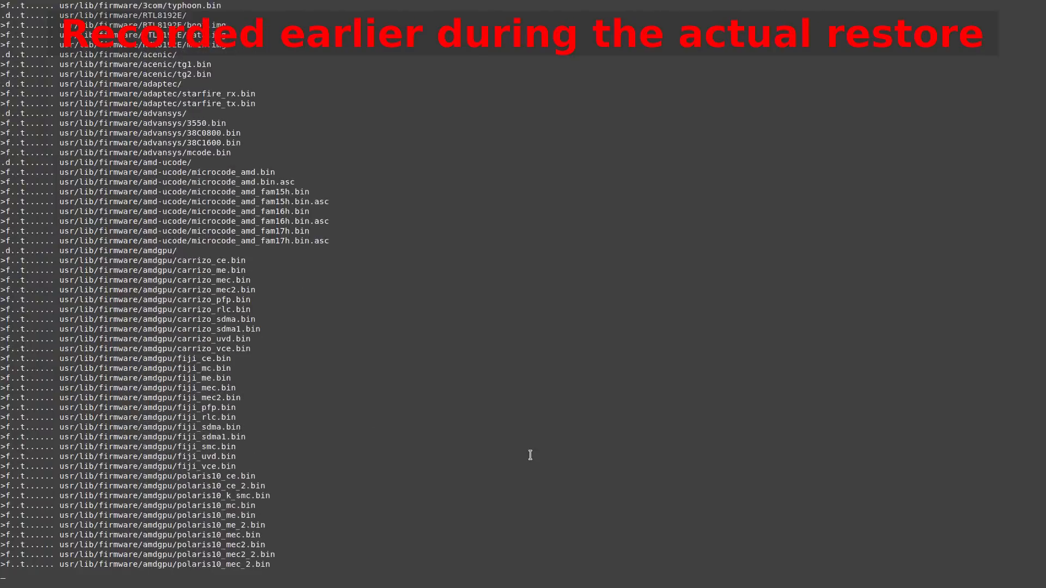
scroll(down, 3)
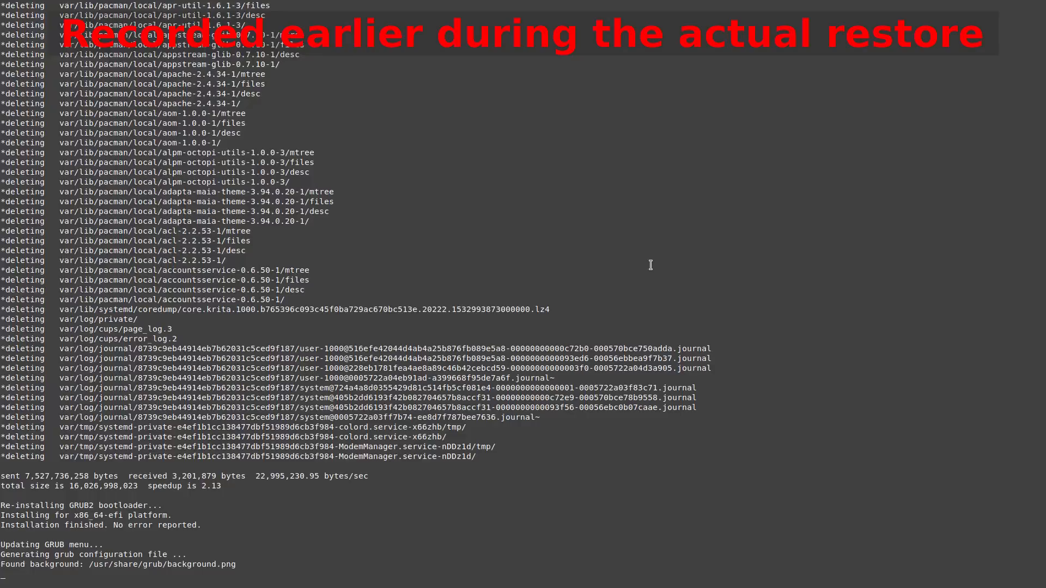
scroll(down, 3)
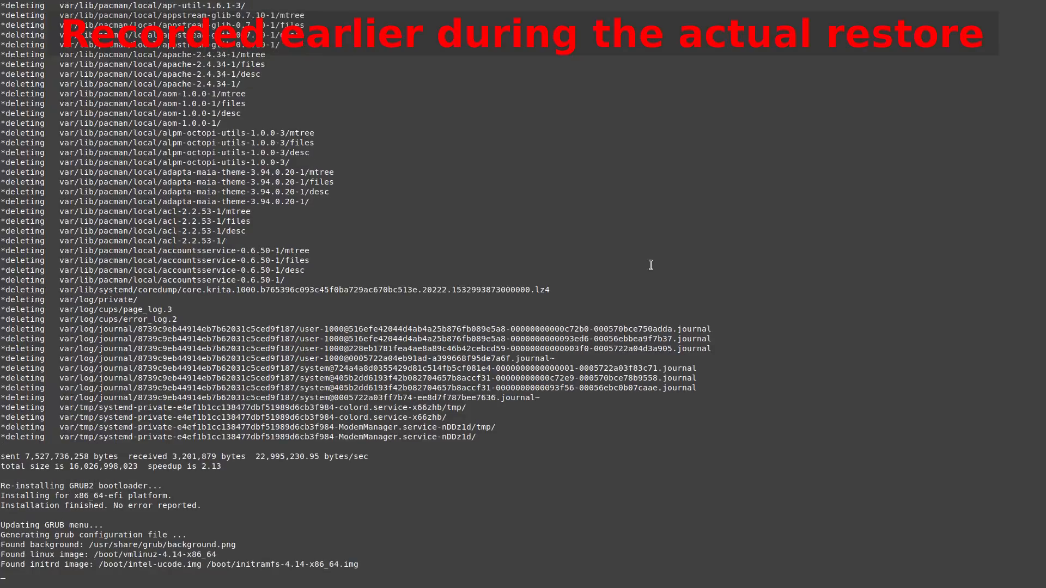
scroll(down, 3)
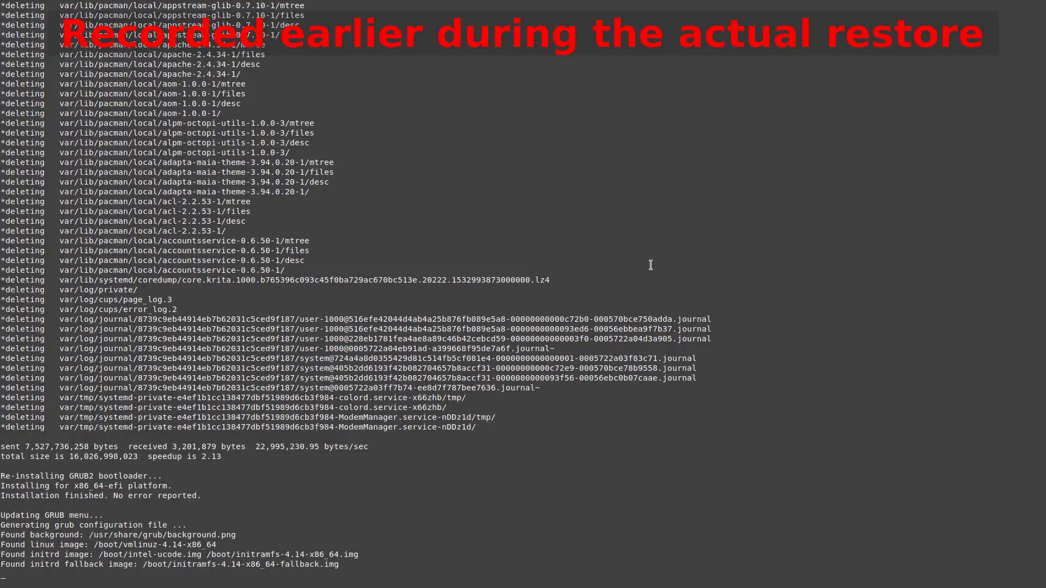
scroll(down, 3)
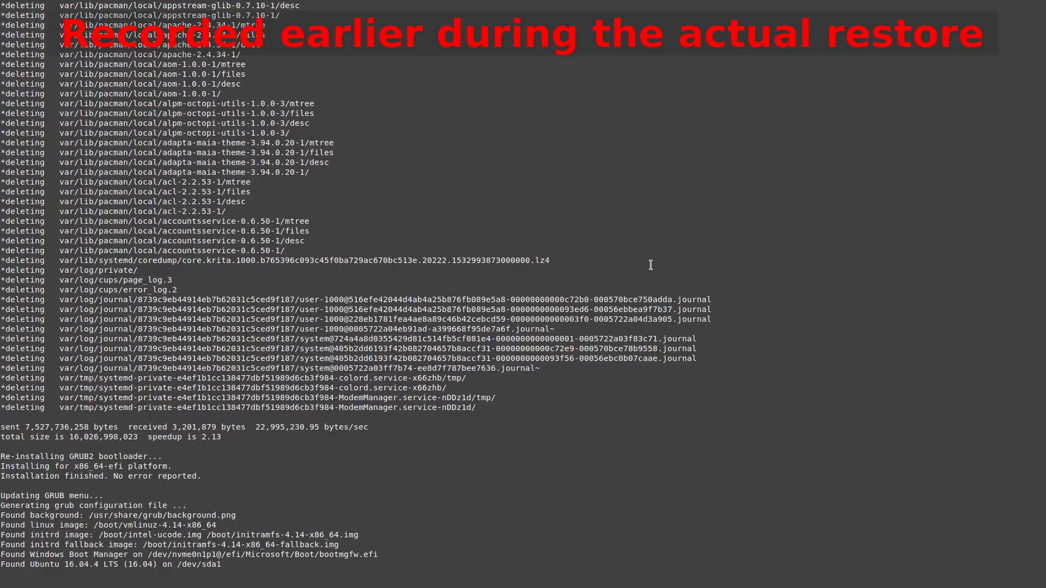
scroll(down, 3)
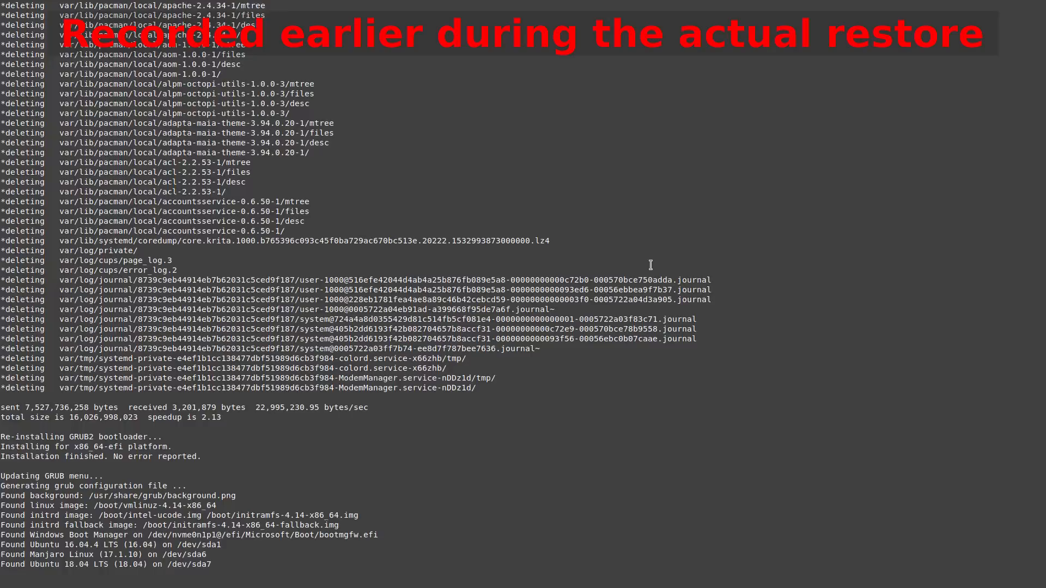
scroll(down, 3)
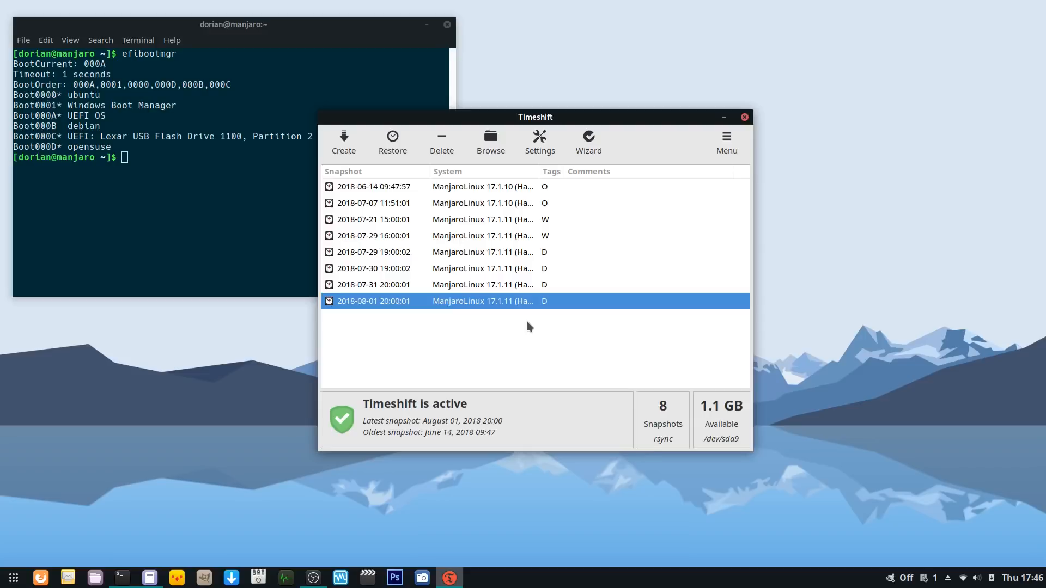
mouse_move(993, 45)
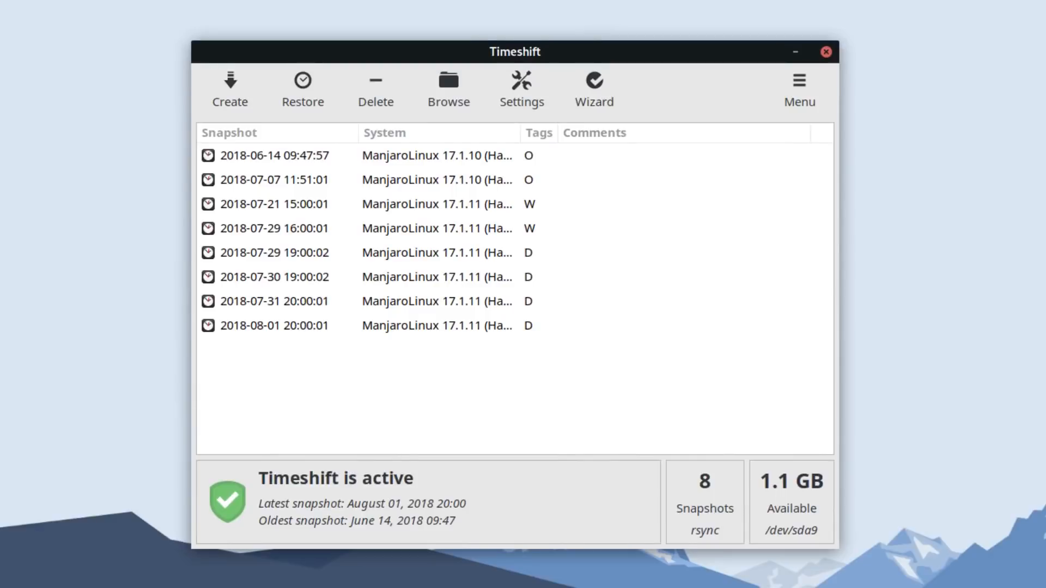
mouse_move(752, 322)
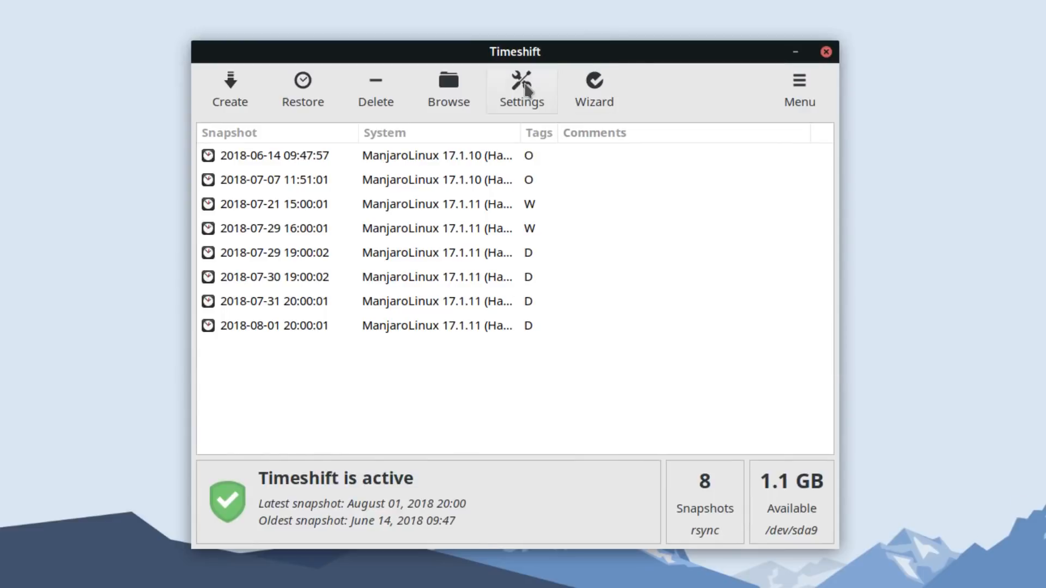
- Open Timeshift Settings on the Users tab showing root and dorian excluded
click(522, 90)
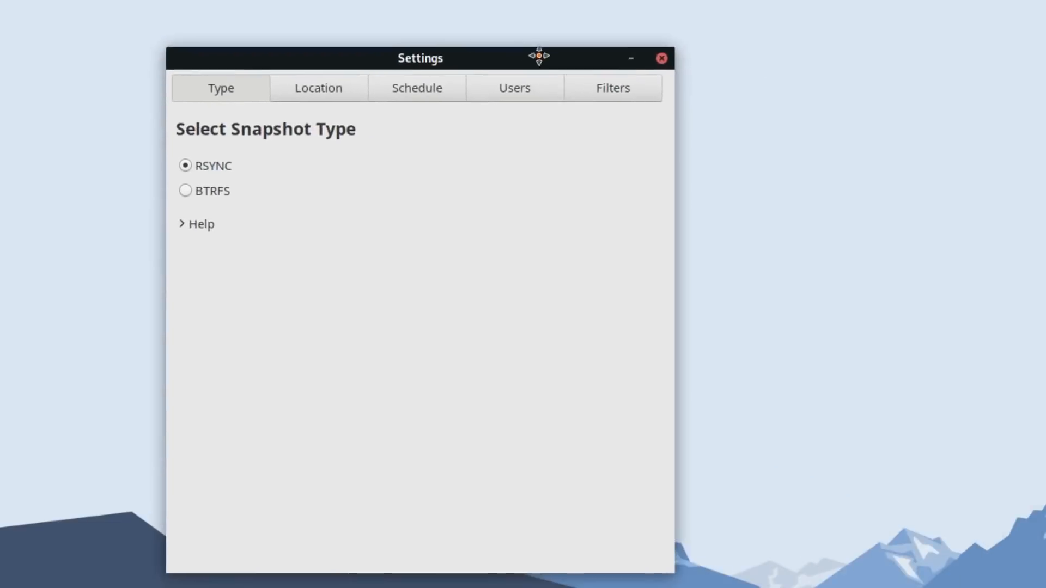
click(514, 88)
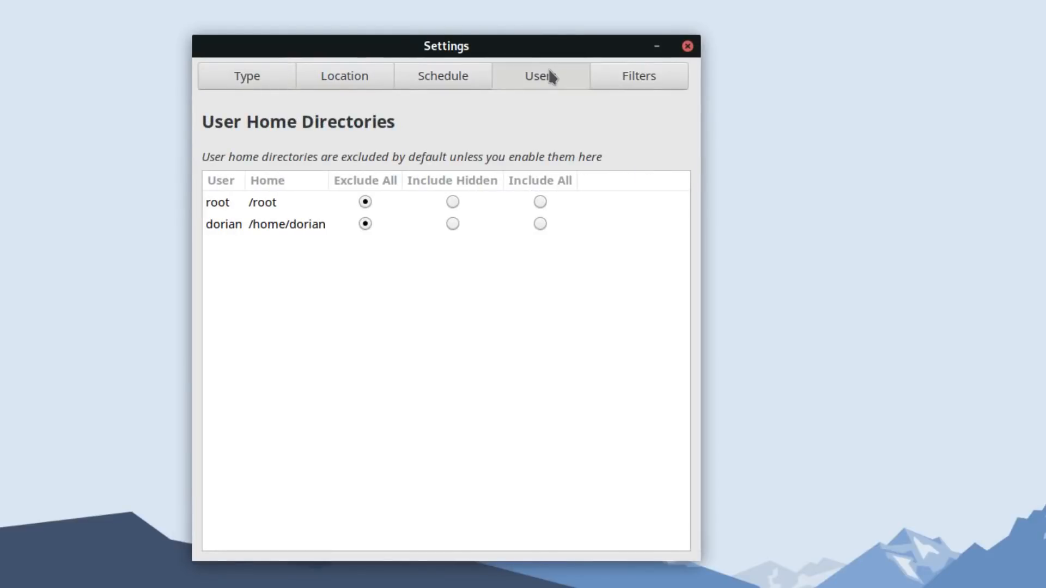
mouse_move(270, 211)
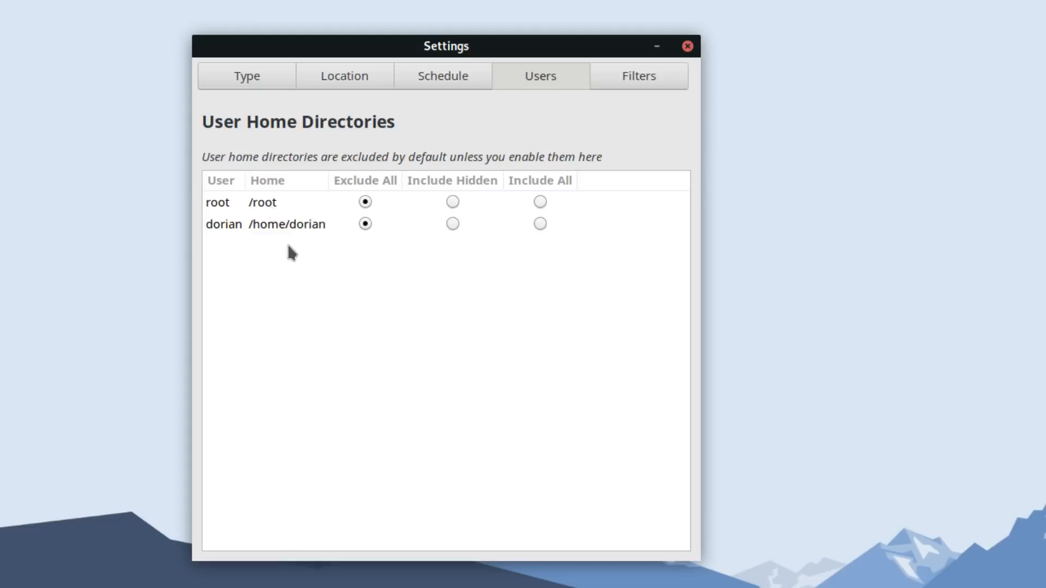
mouse_move(365, 224)
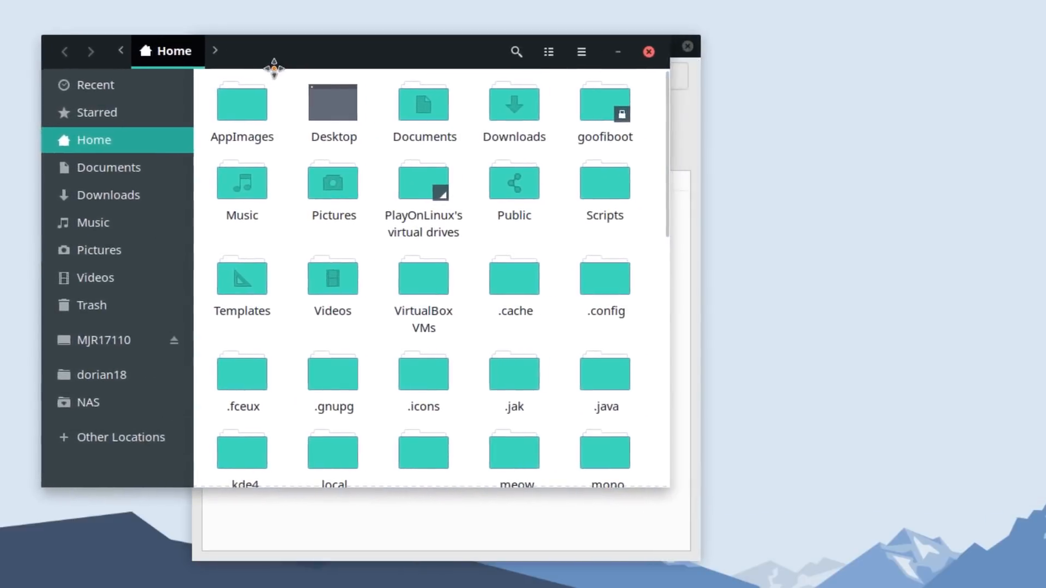
- Select the hidden .cache and .config folders in the Home folder view
click(524, 276)
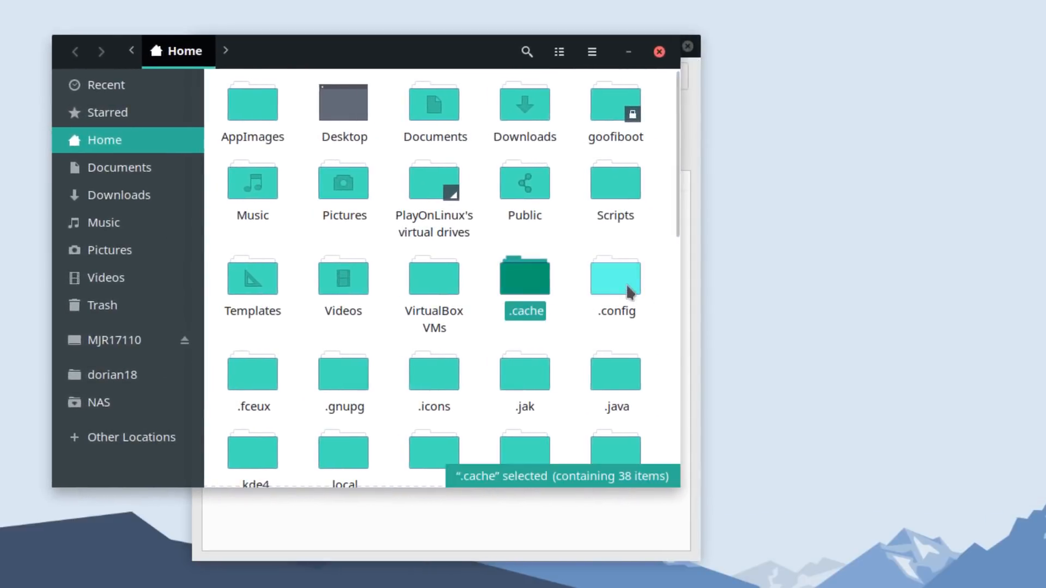
click(615, 274)
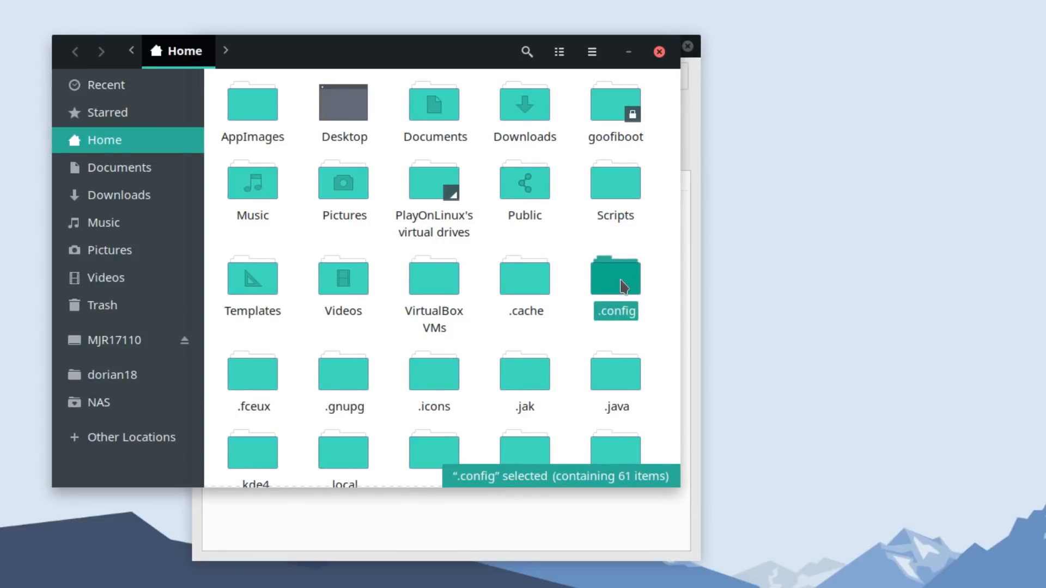
mouse_move(614, 288)
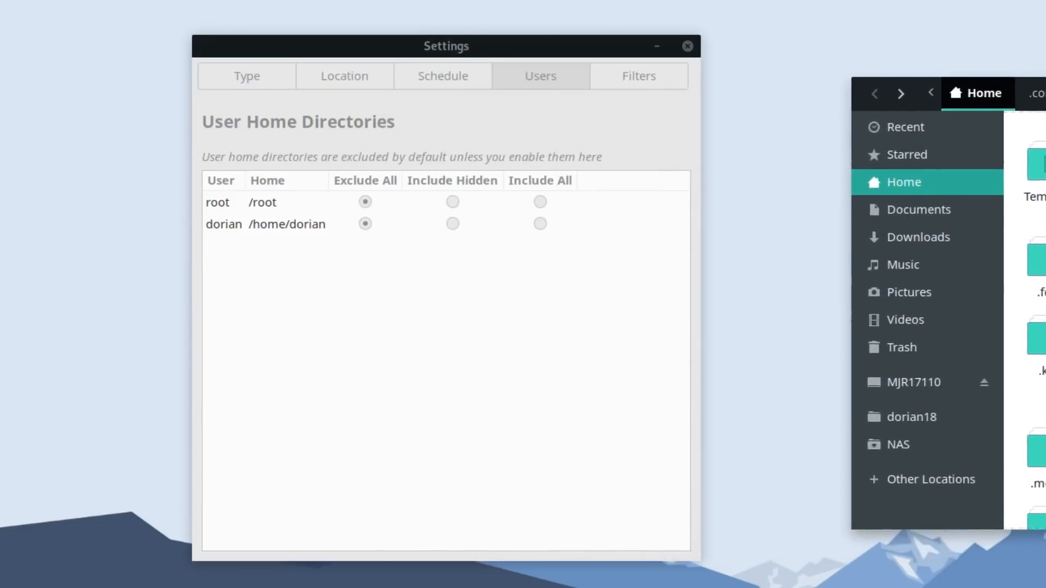
- Set dorian's home directory to Include All after briefly trying Include Hidden
click(540, 224)
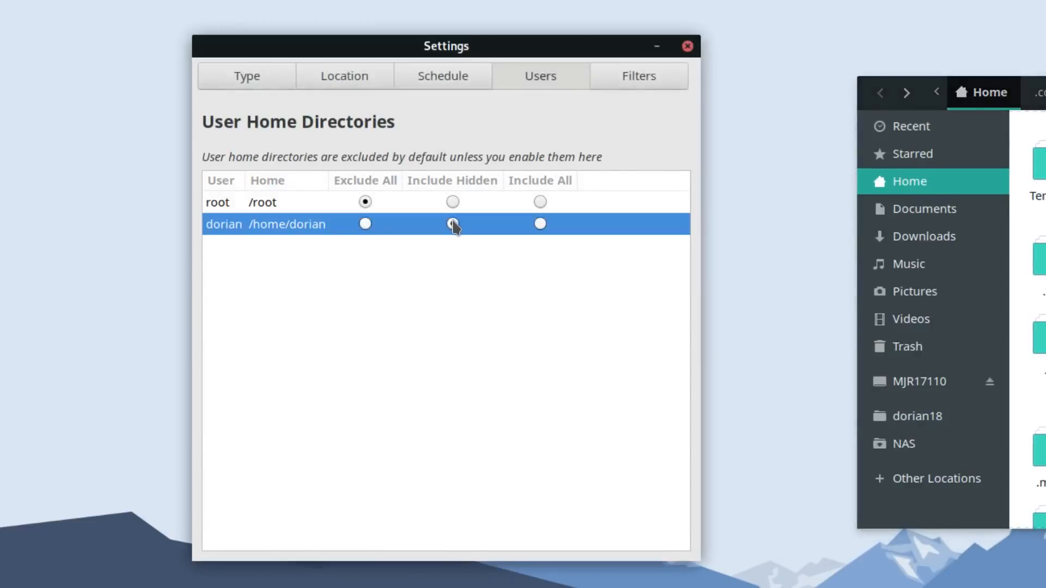
click(452, 224)
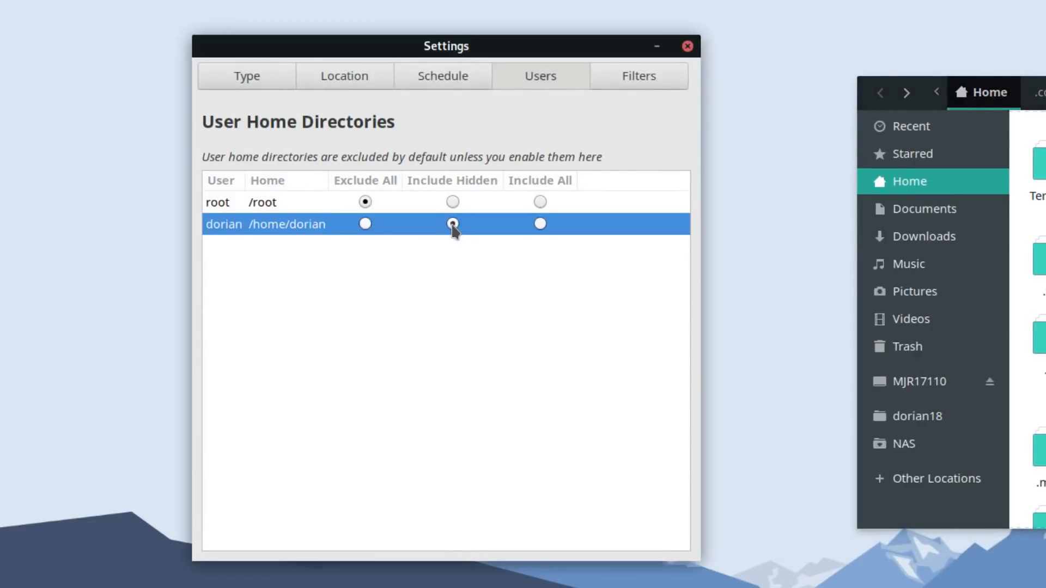
click(452, 223)
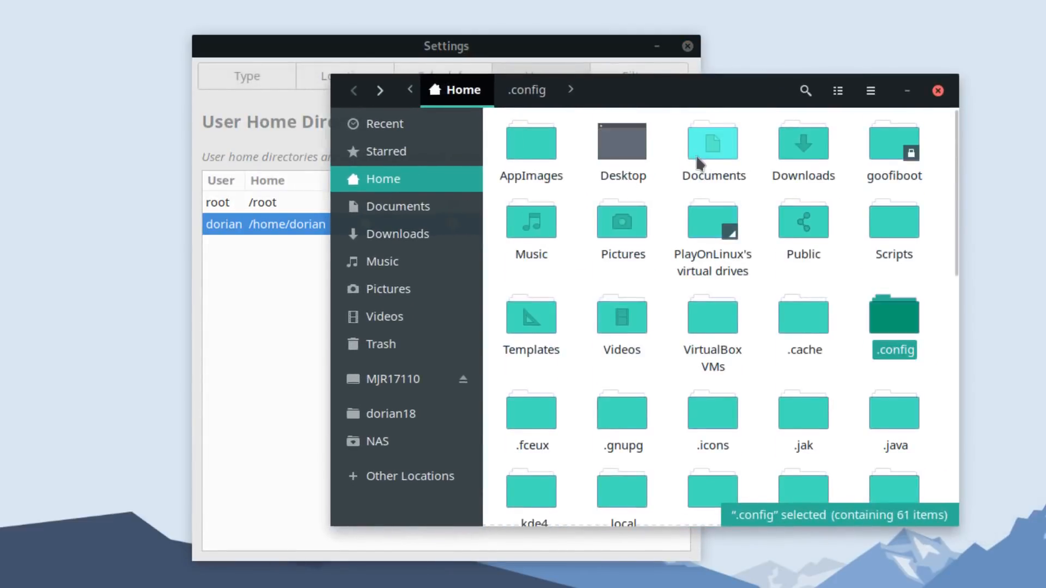
mouse_move(745, 100)
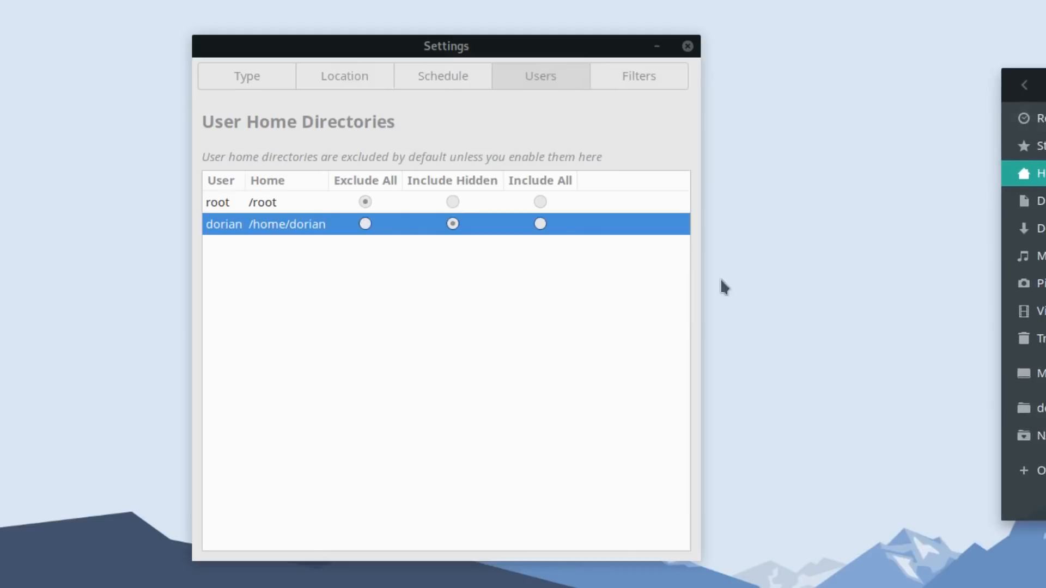
mouse_move(495, 261)
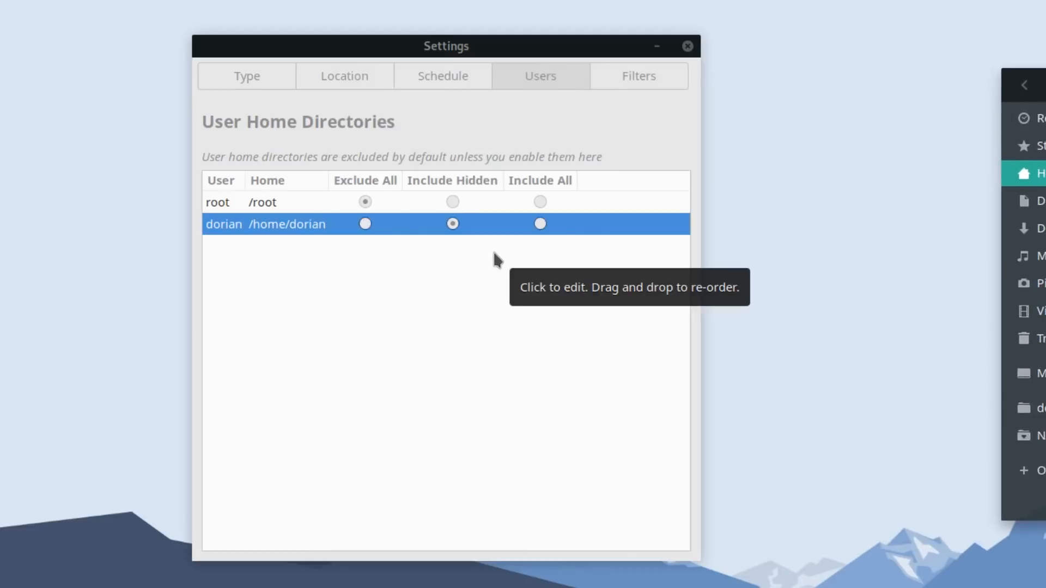
click(540, 223)
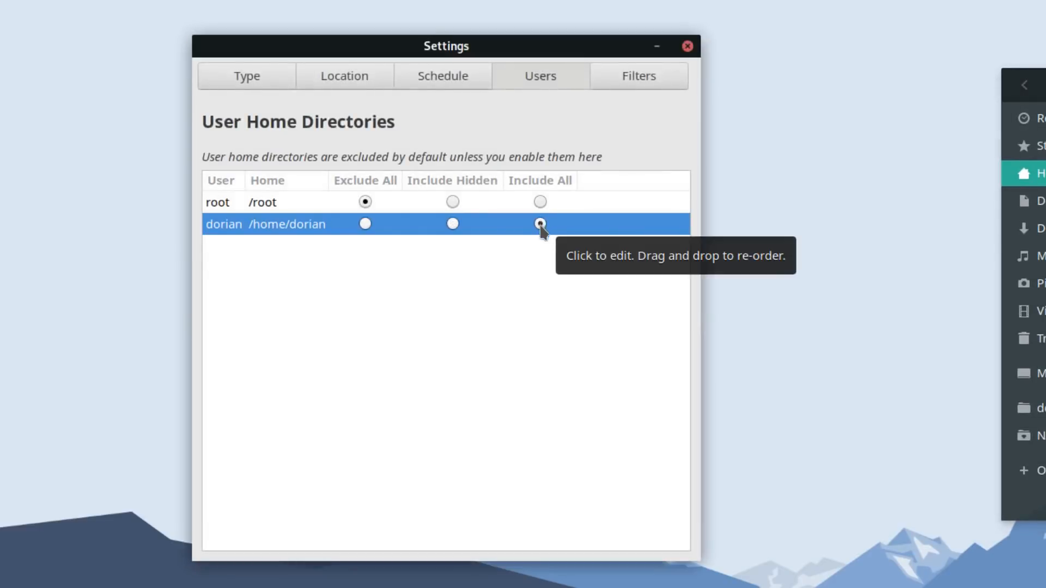
click(540, 223)
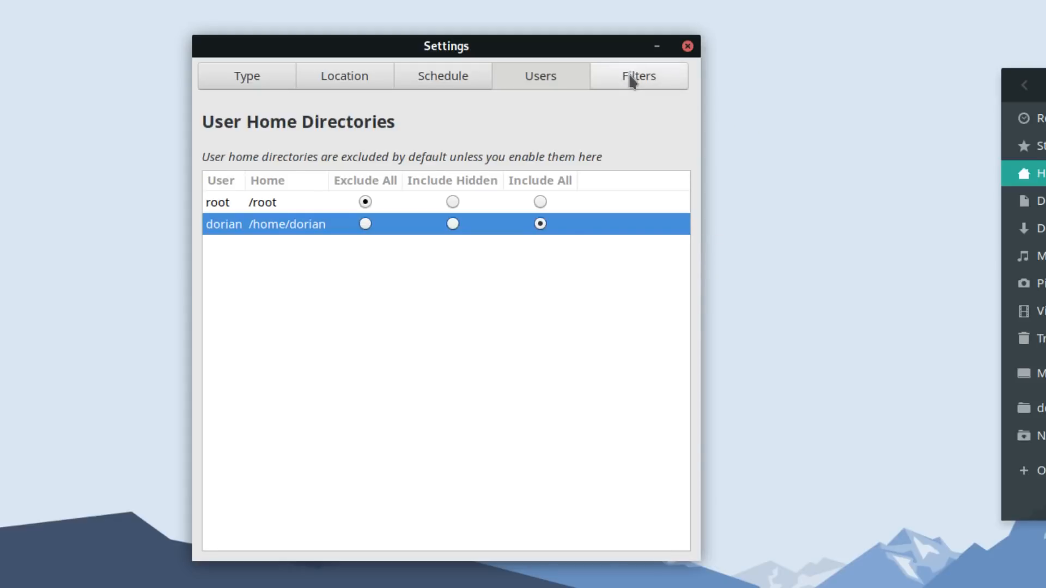
- Review the include and exclude patterns on the Filters tab, switching back to Users
click(636, 75)
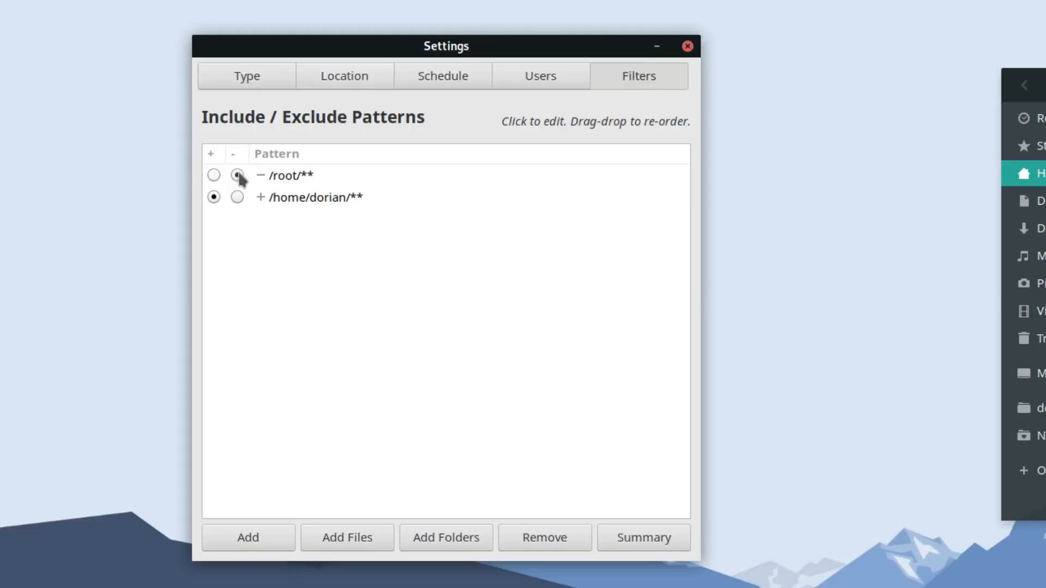
click(237, 175)
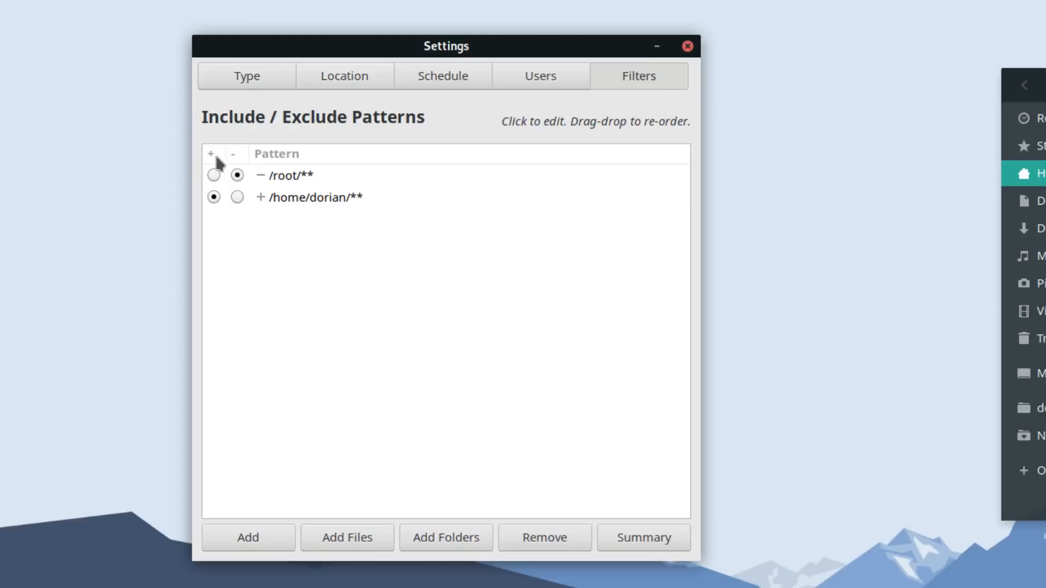
mouse_move(300, 191)
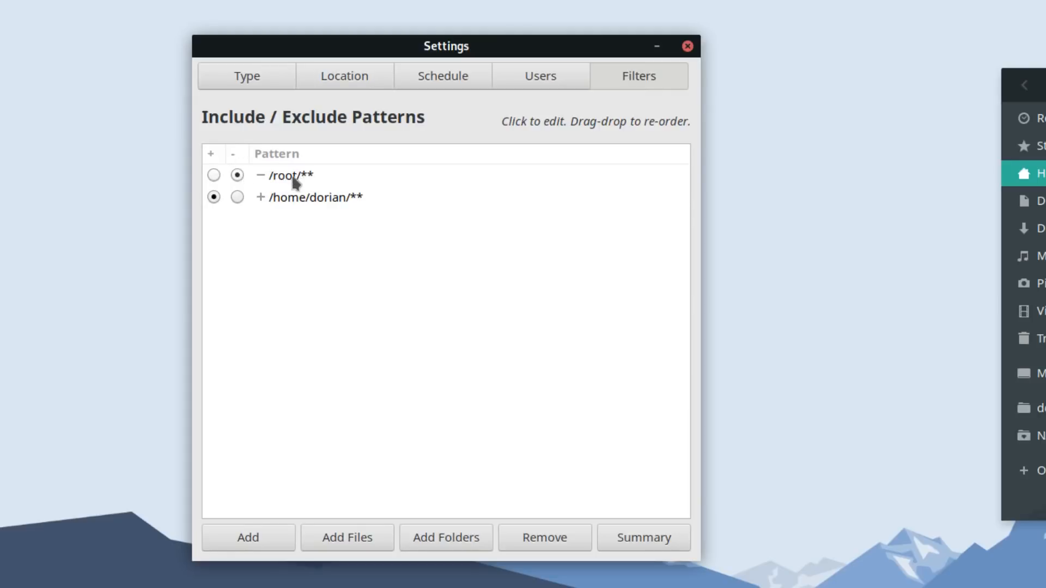
mouse_move(391, 119)
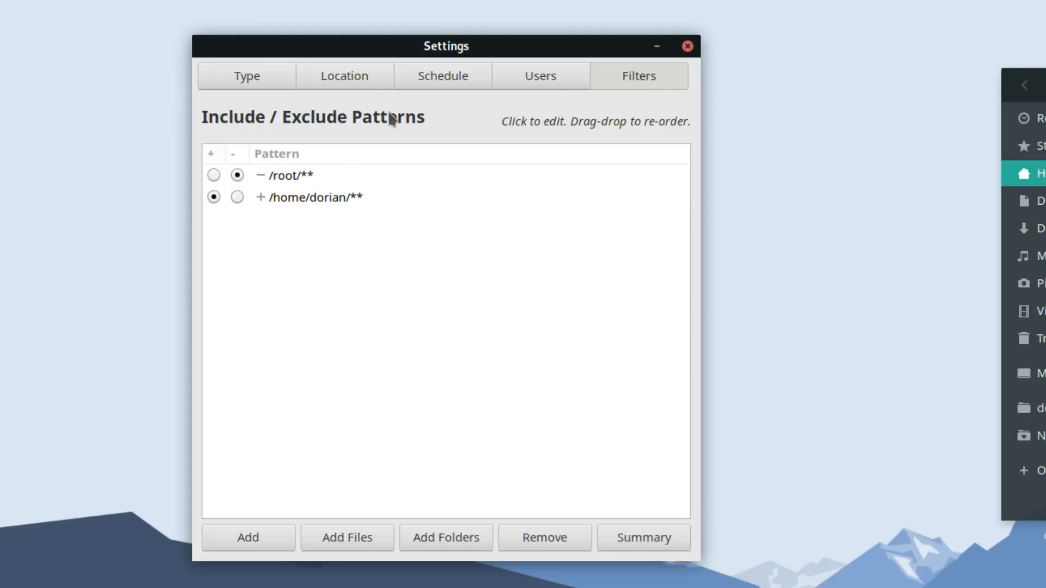
click(540, 75)
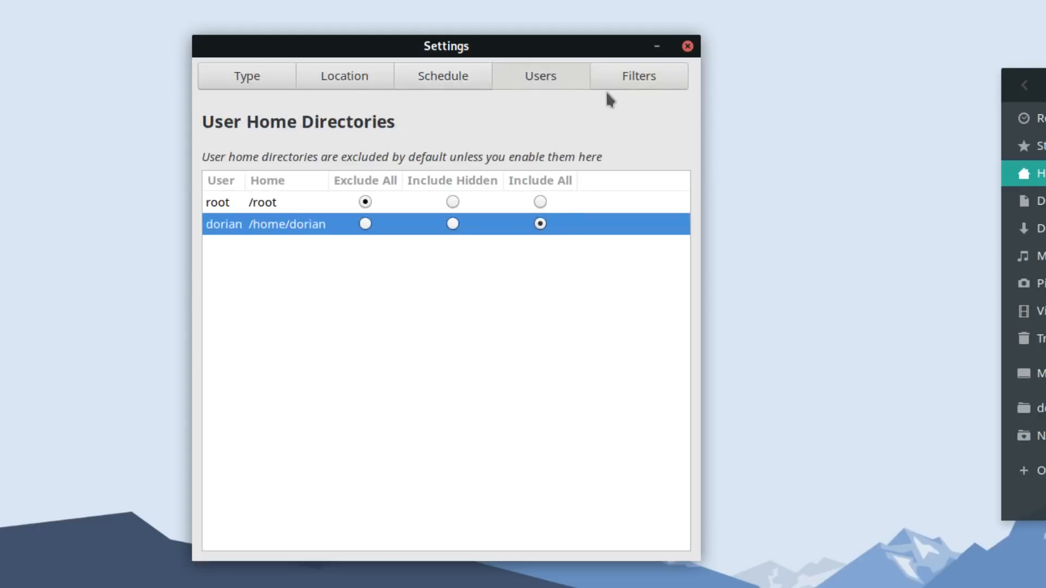
click(636, 76)
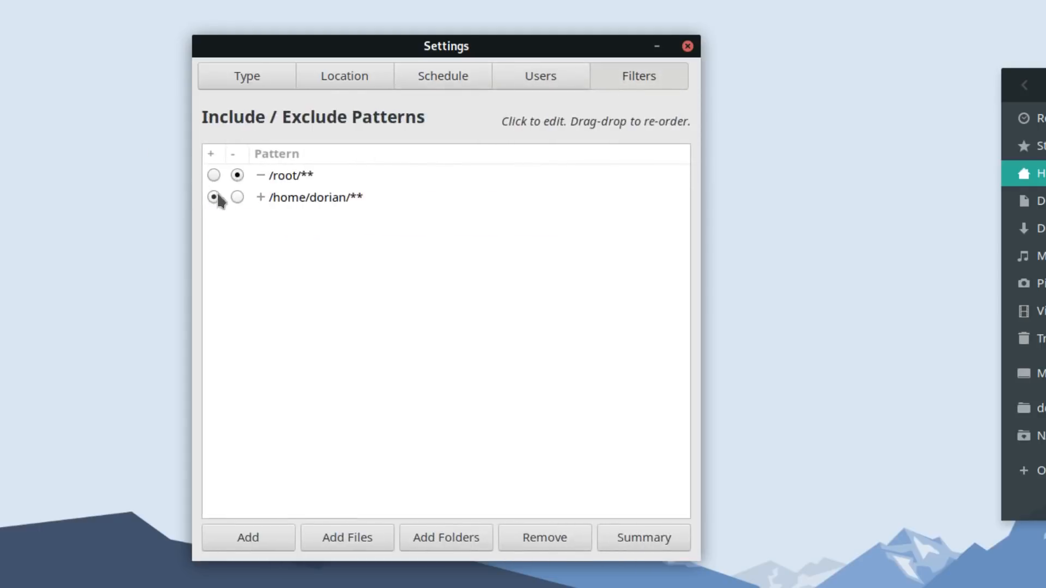
click(214, 197)
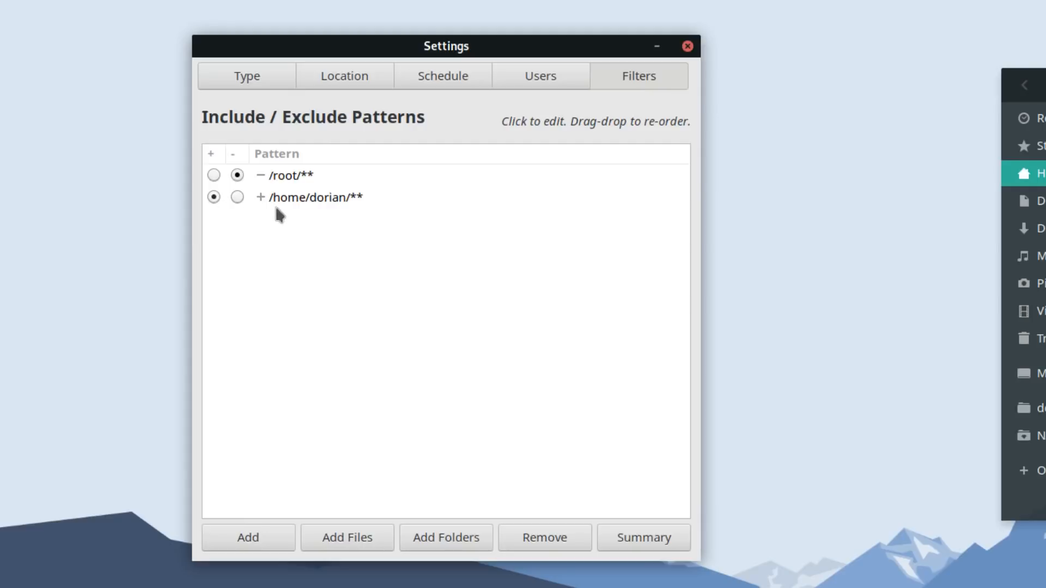
mouse_move(367, 203)
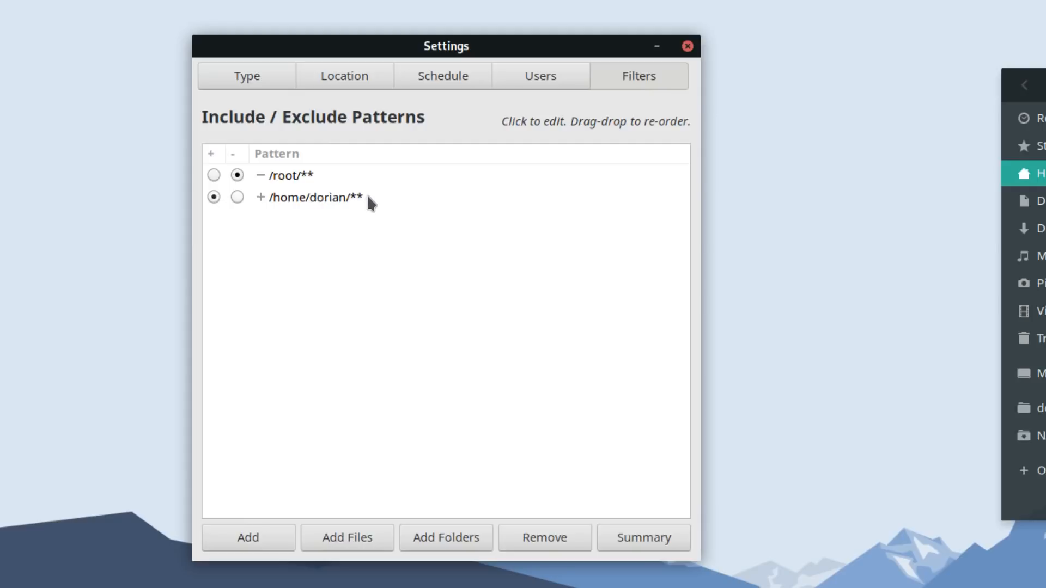
- Switch dorian's home to Include Hidden, check its filter pattern, and close Settings
click(540, 76)
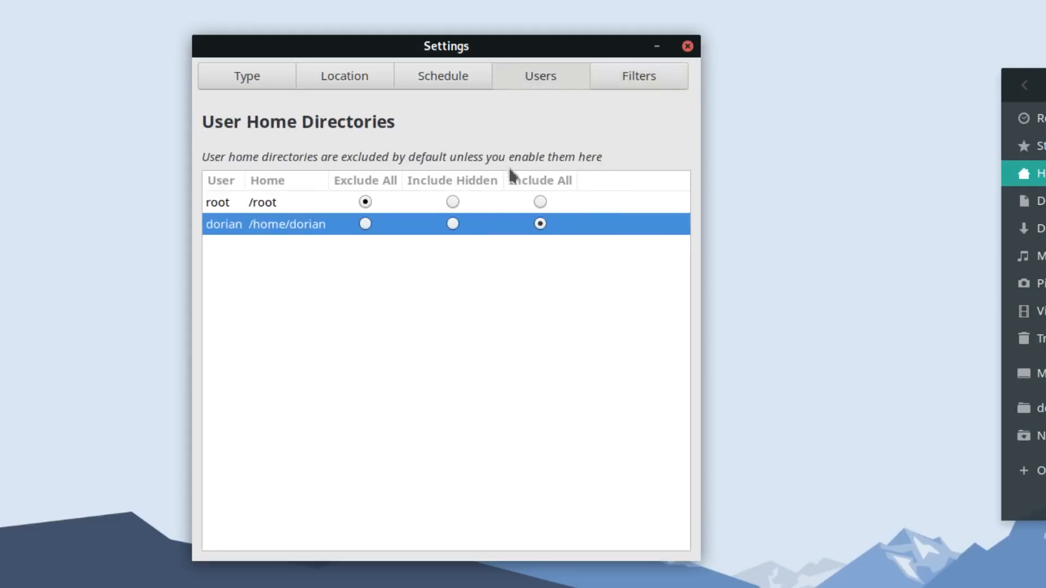
click(452, 223)
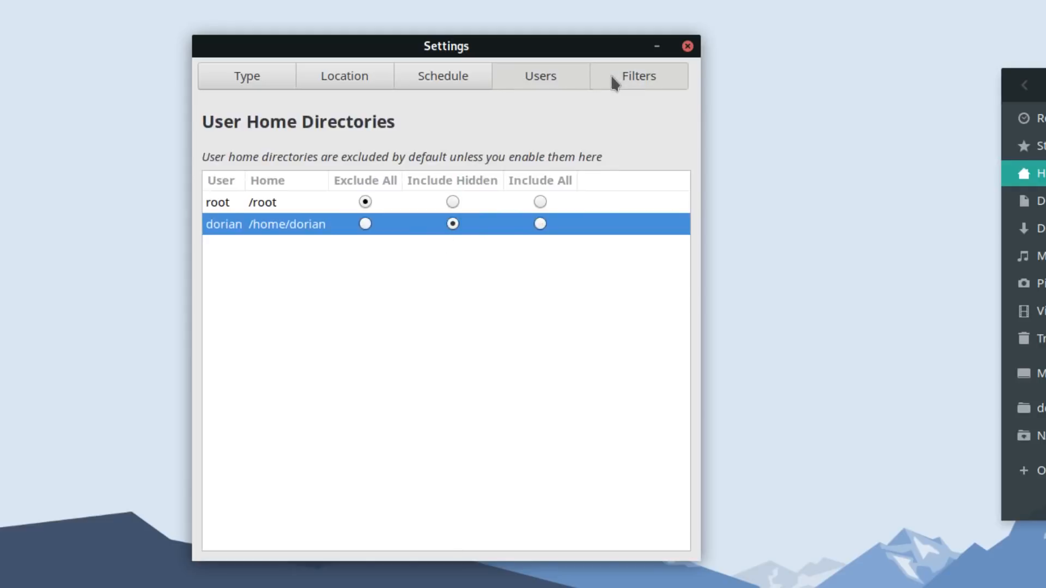
click(636, 75)
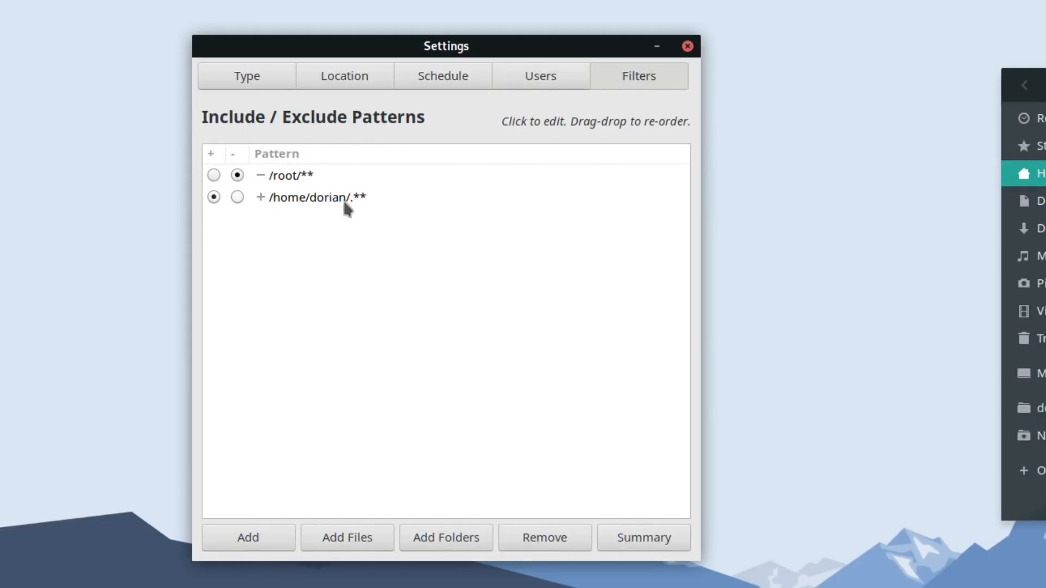
mouse_move(362, 209)
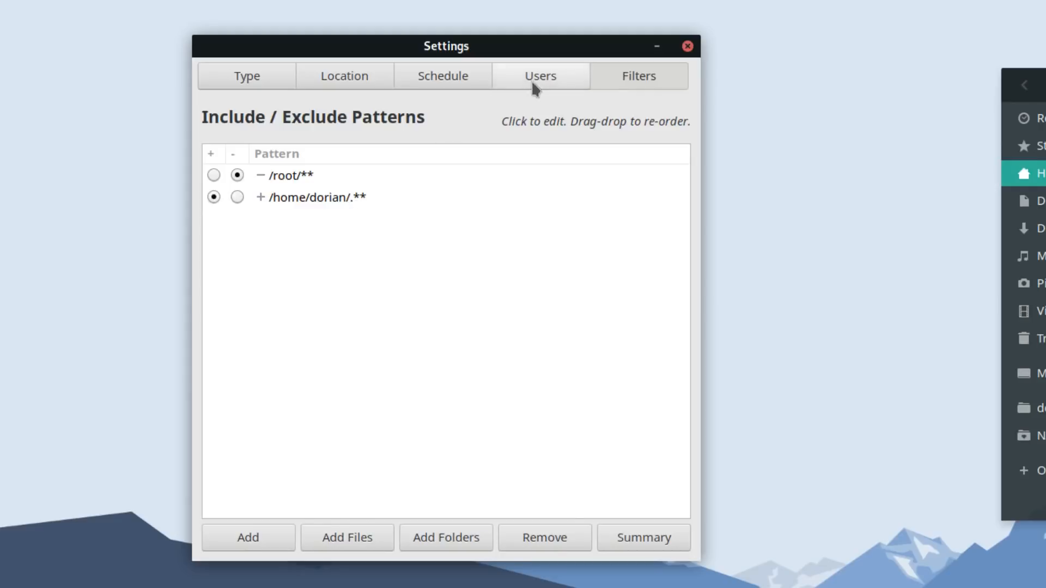
click(540, 75)
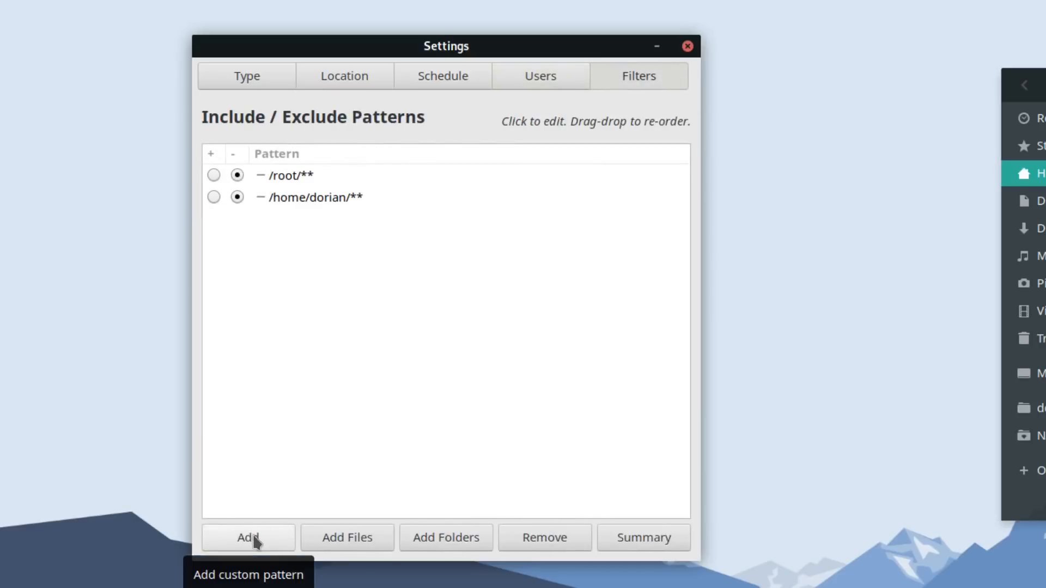
mouse_move(318, 301)
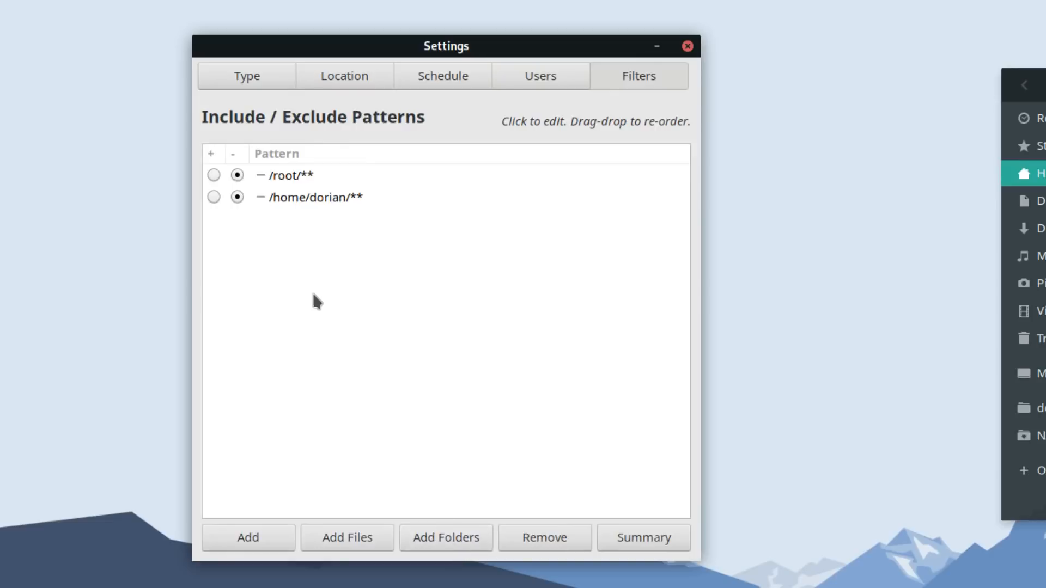
mouse_move(314, 294)
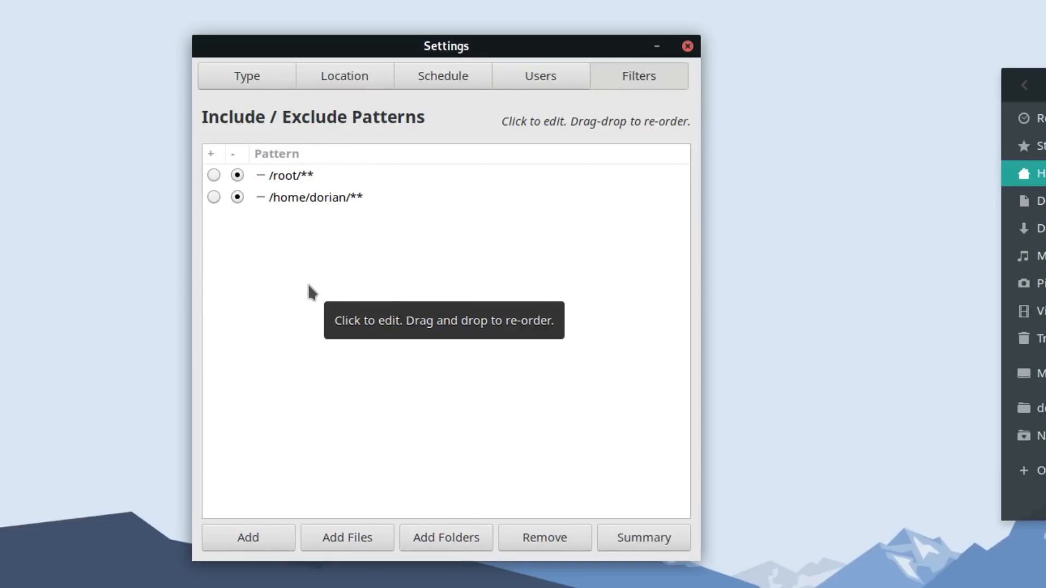
click(687, 46)
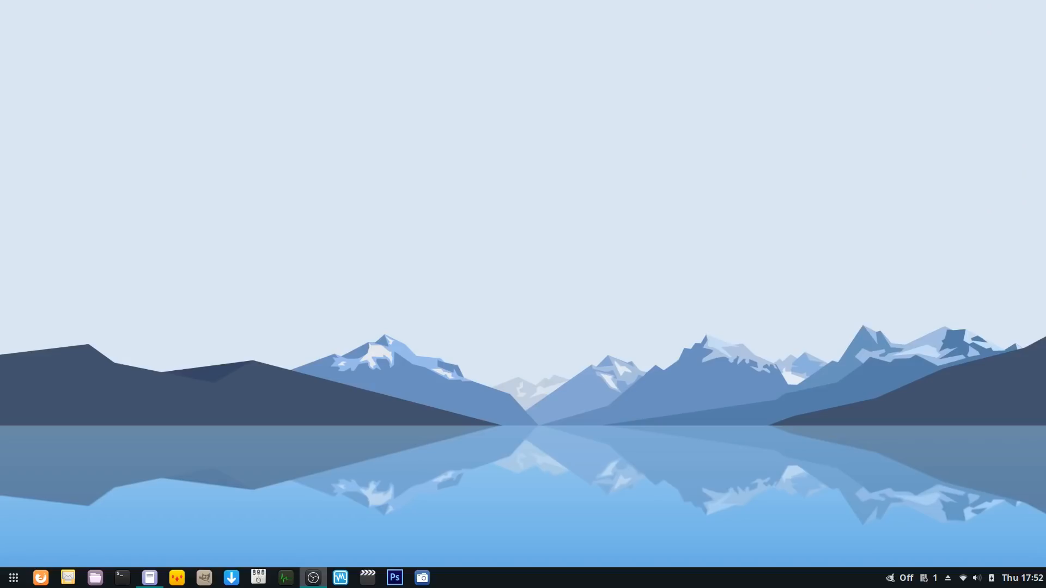